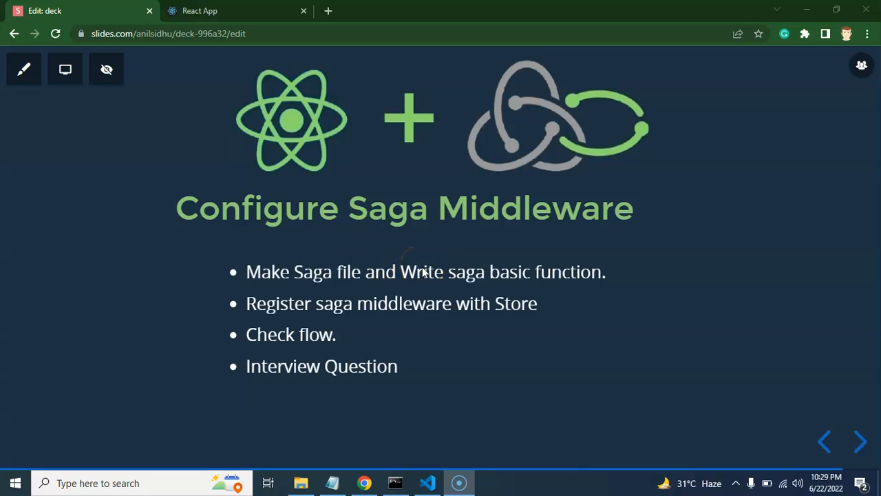
mouse_move(474, 278)
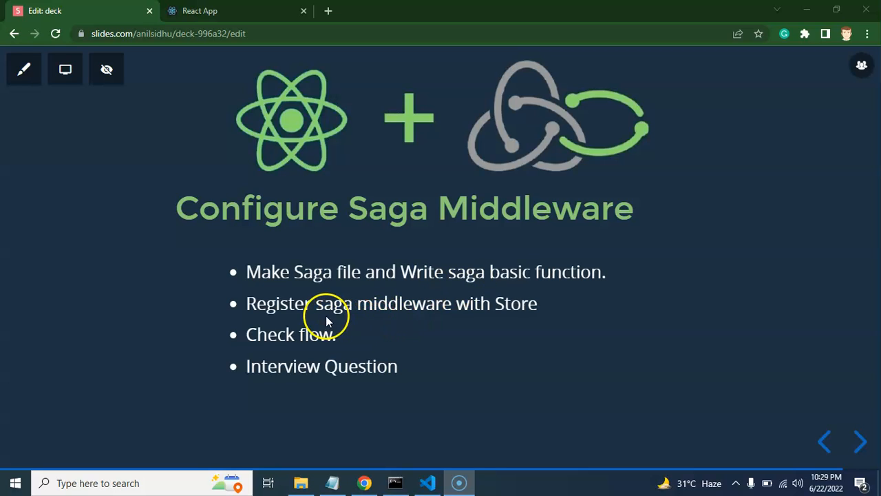
mouse_move(508, 317)
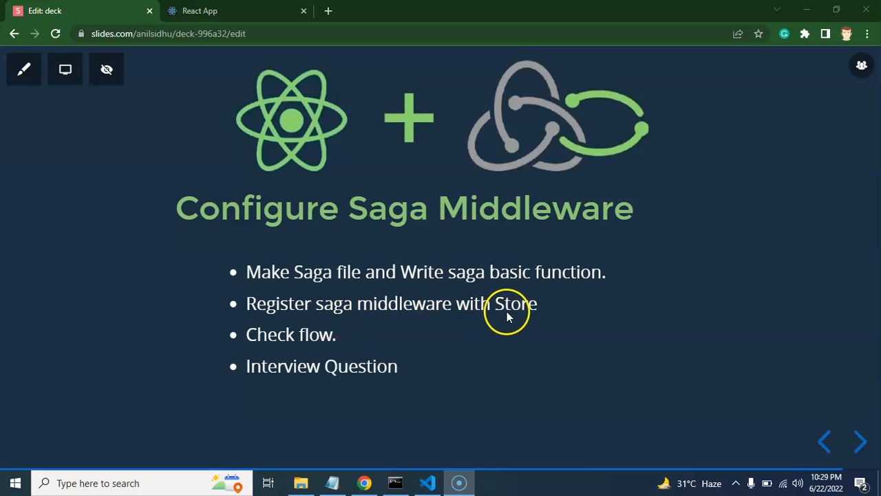
mouse_move(364, 319)
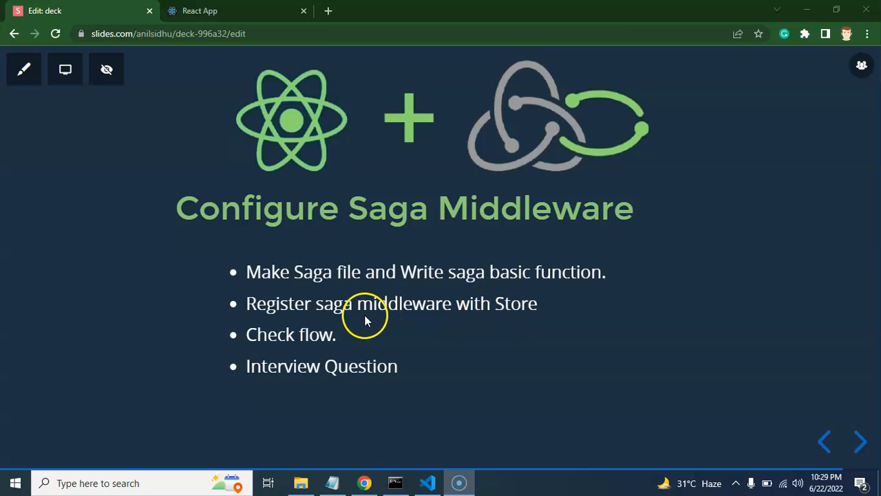
mouse_move(377, 311)
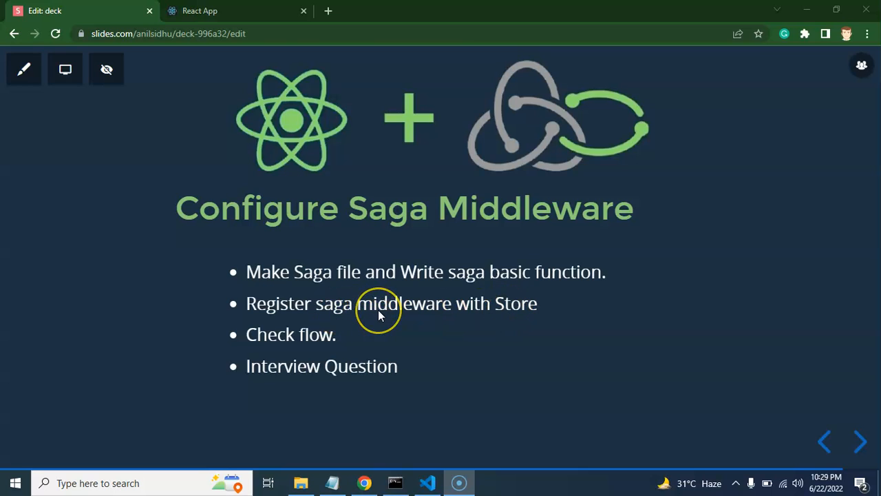
mouse_move(377, 314)
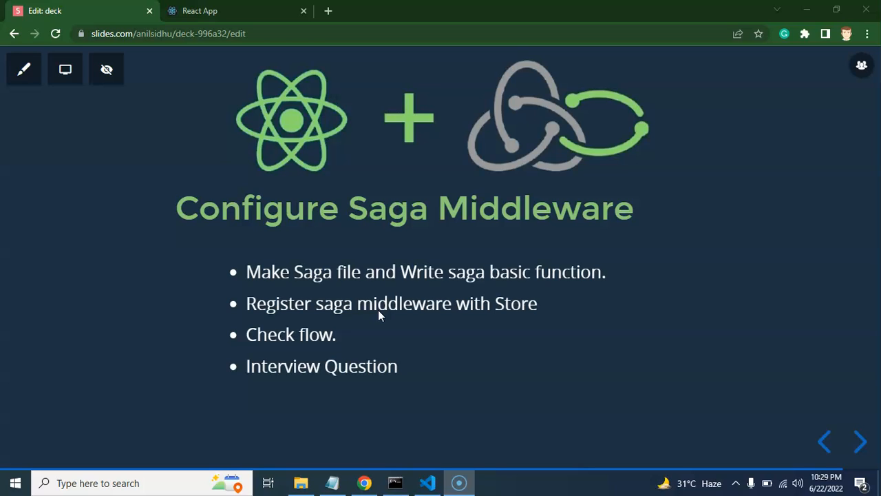
mouse_move(430, 461)
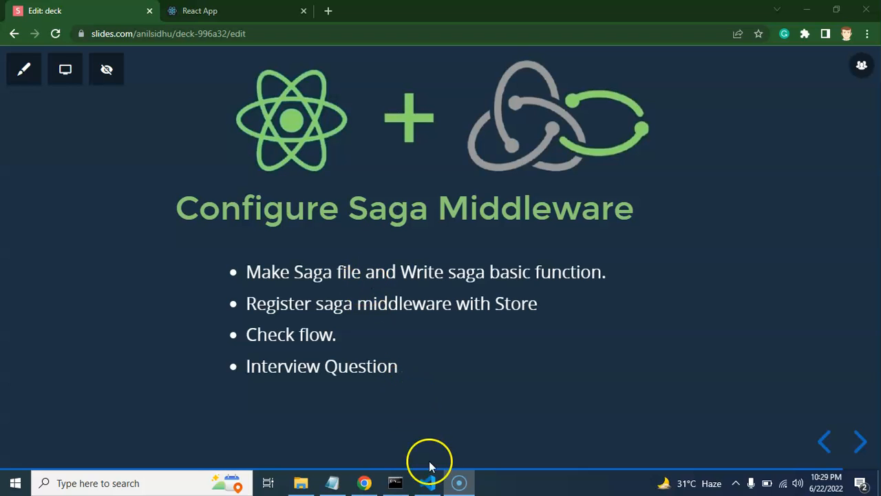
Create a new file named productSaga.js inside the redux folder from the Explorer.
click(426, 482)
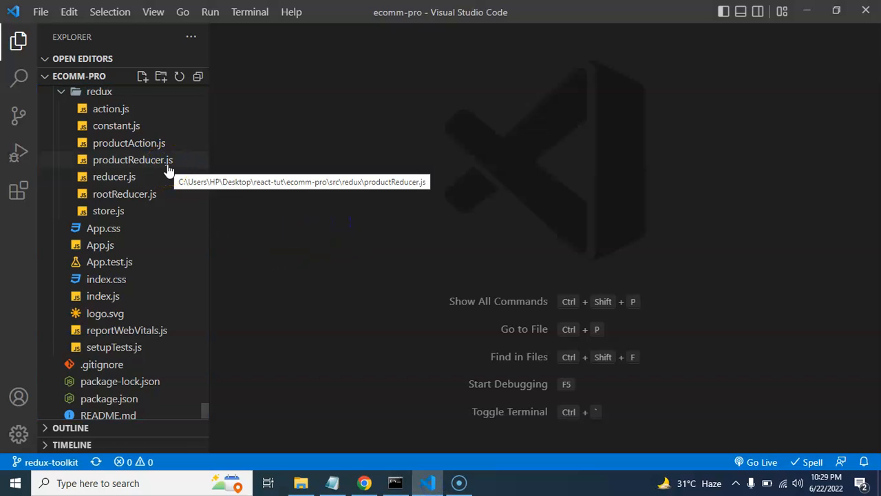
scroll(up, 3)
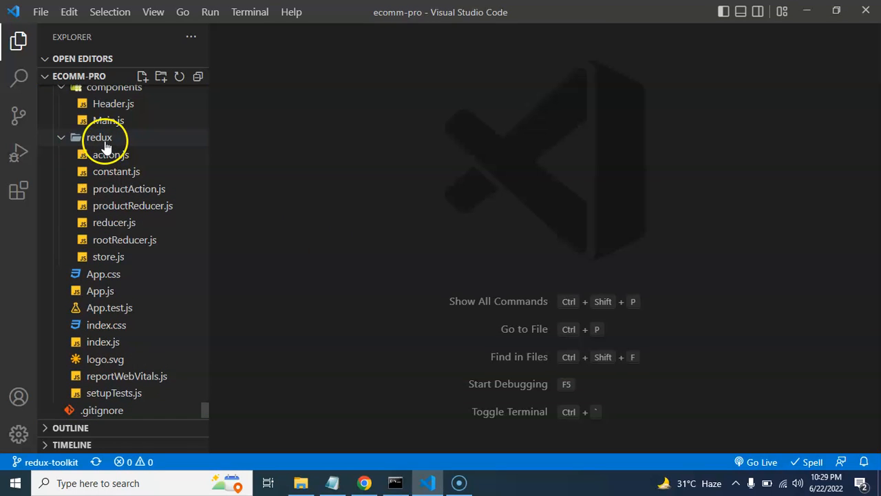
right_click(99, 137)
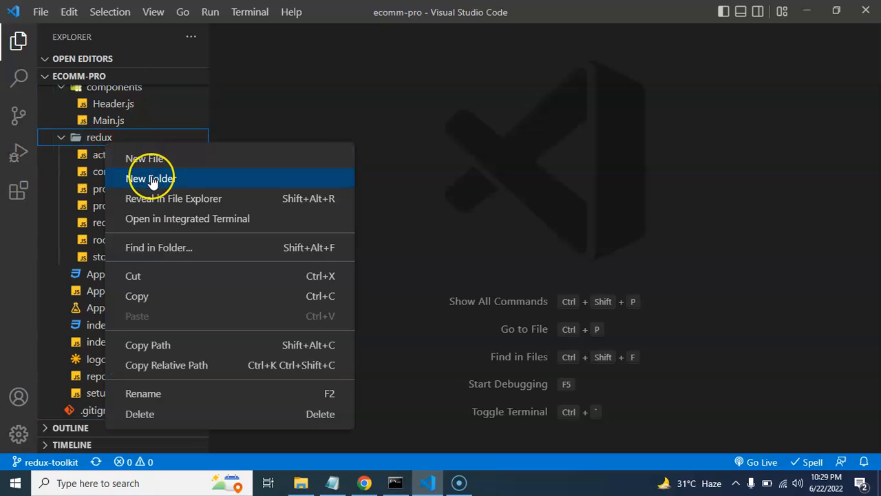
mouse_move(146, 158)
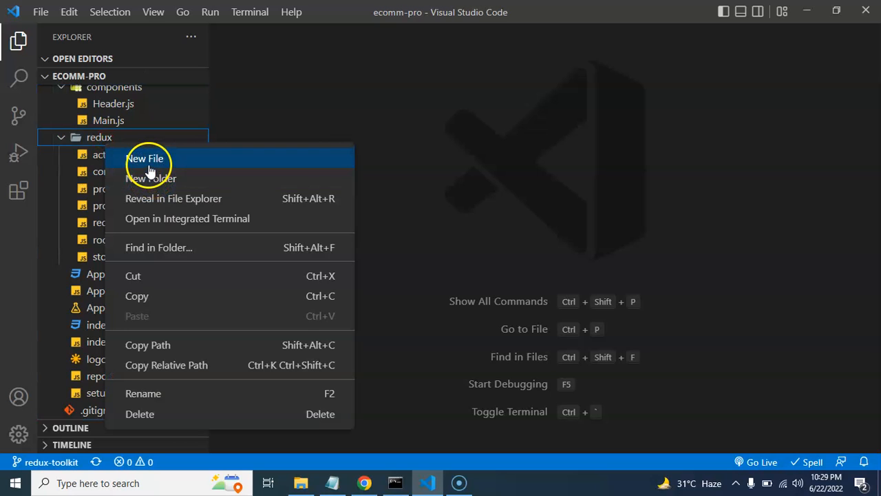
click(146, 158)
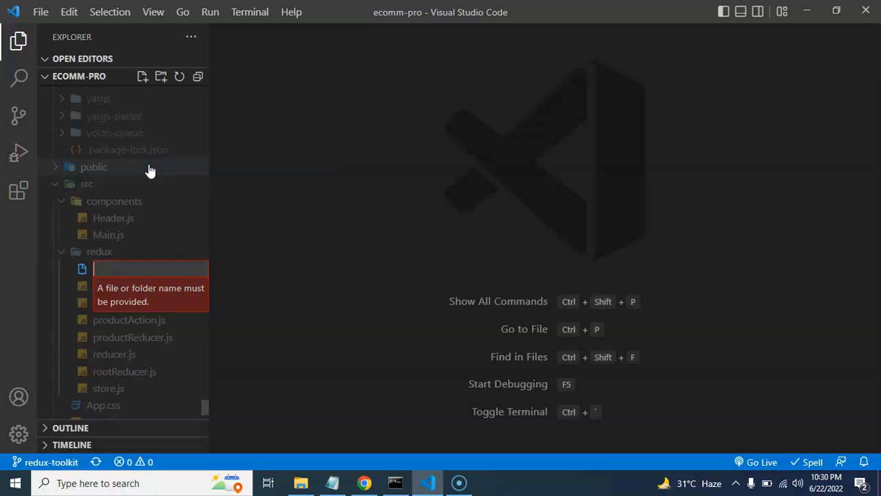
text(product)
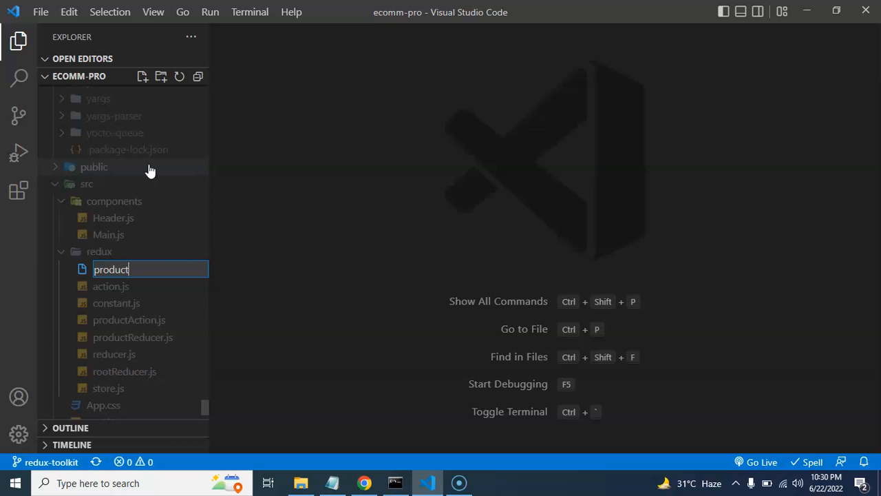
text(Saga)
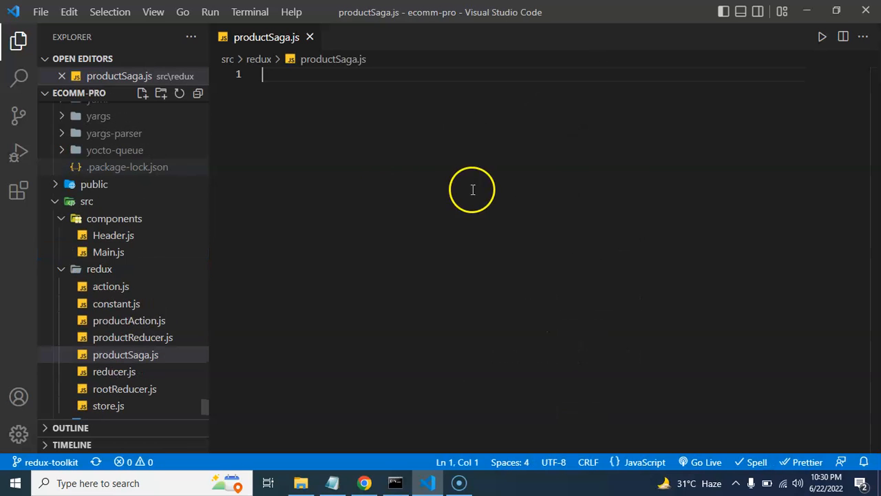
Write an empty generator function productSaga(){ } in productSaga.js.
text(im)
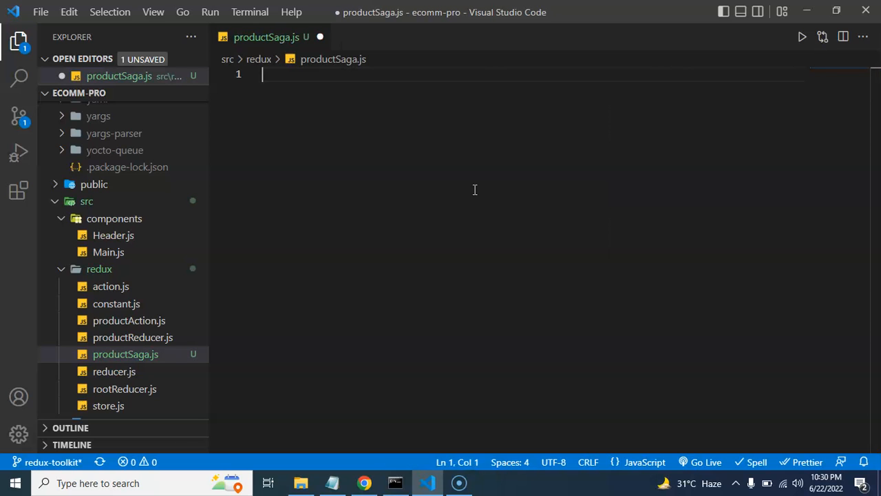
text(function)
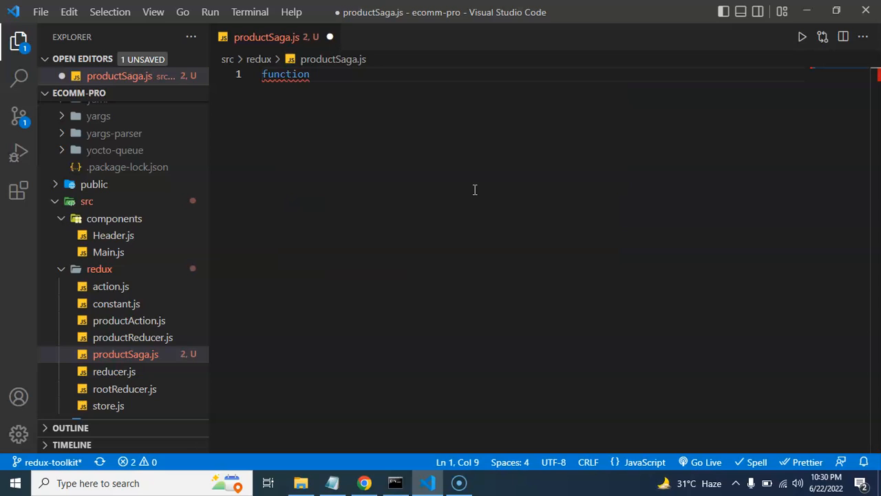
text(*)
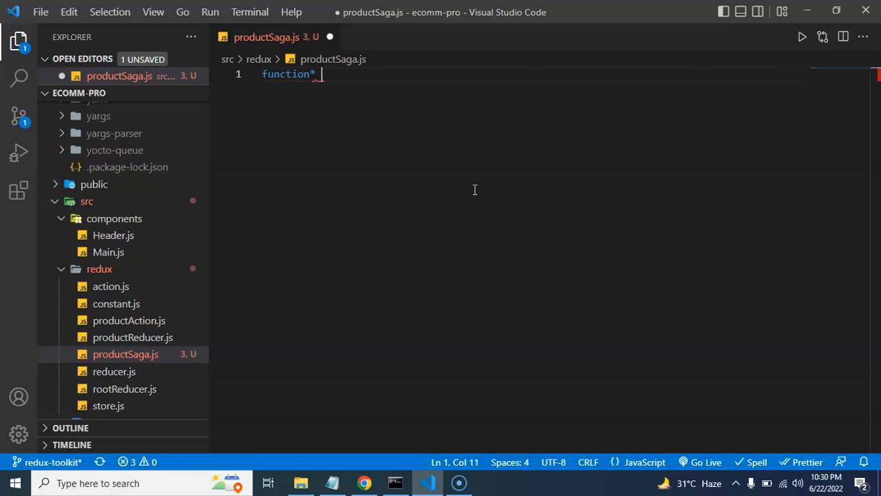
text(product)
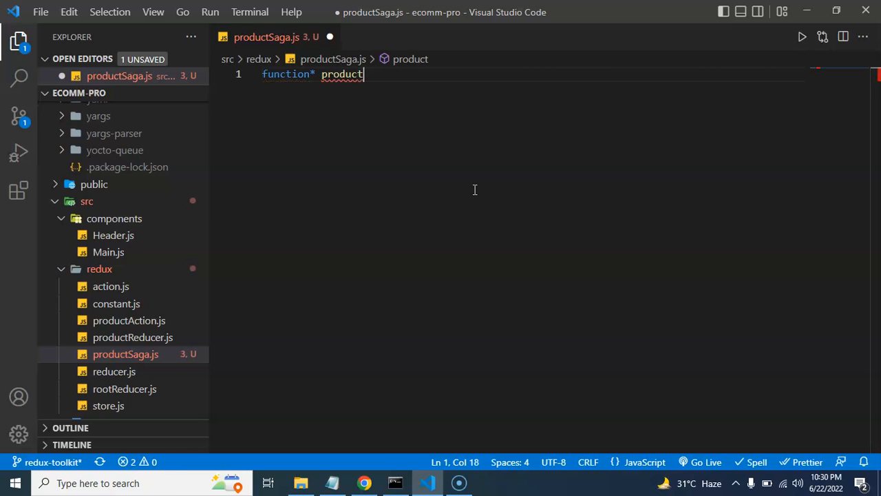
text(Saa)
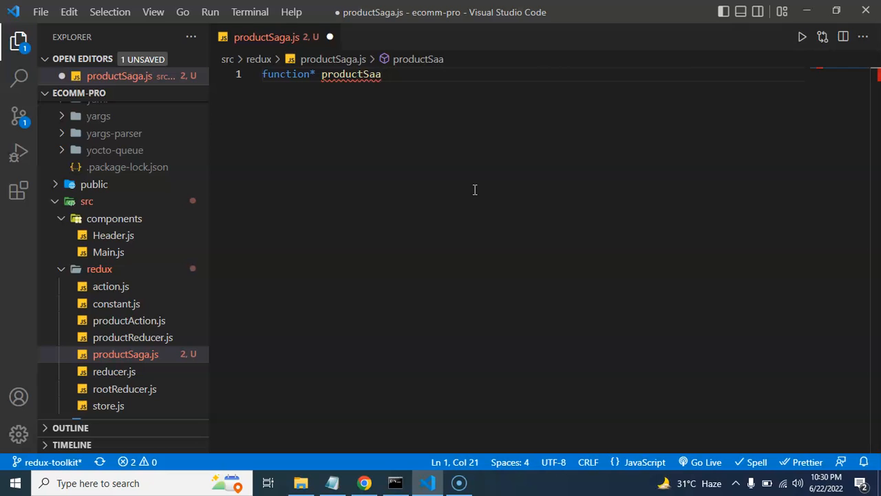
text(a)
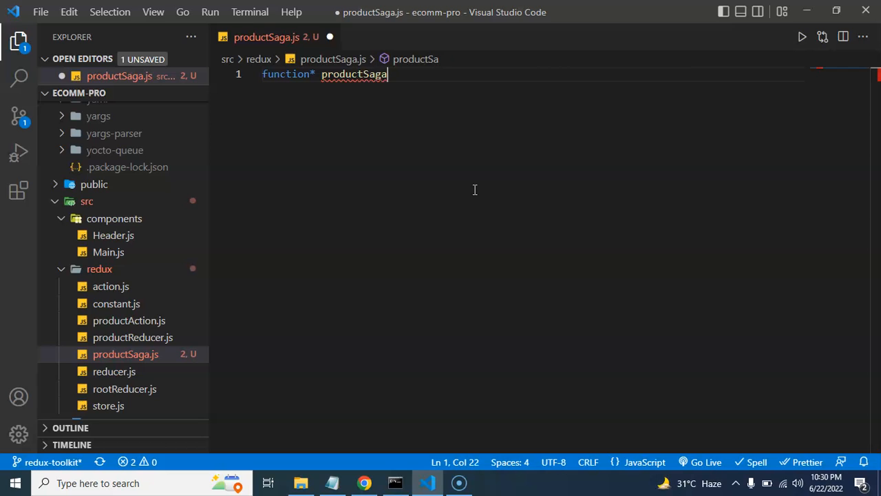
text((){)
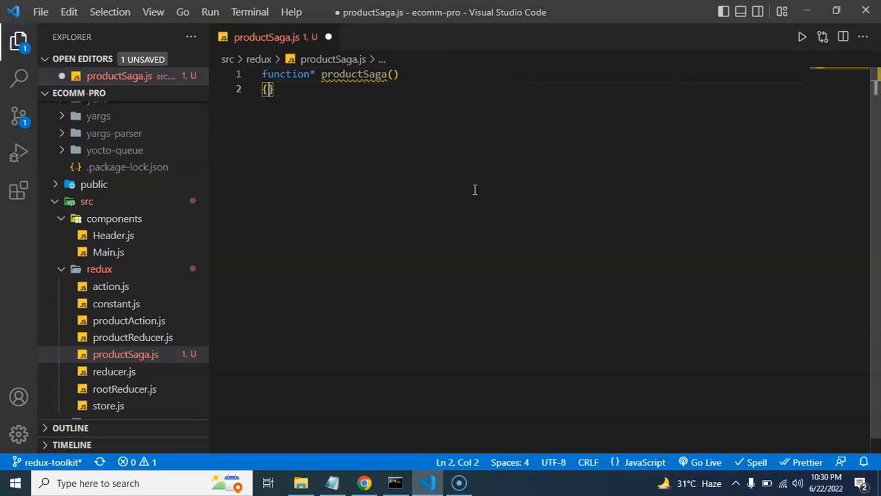
Add export default productSaga via IntelliSense and return to the function body.
text(e)
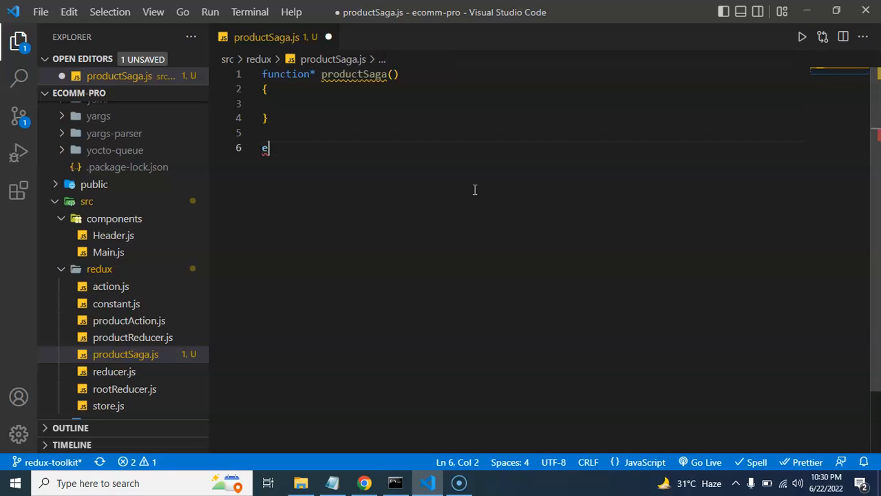
text(xport)
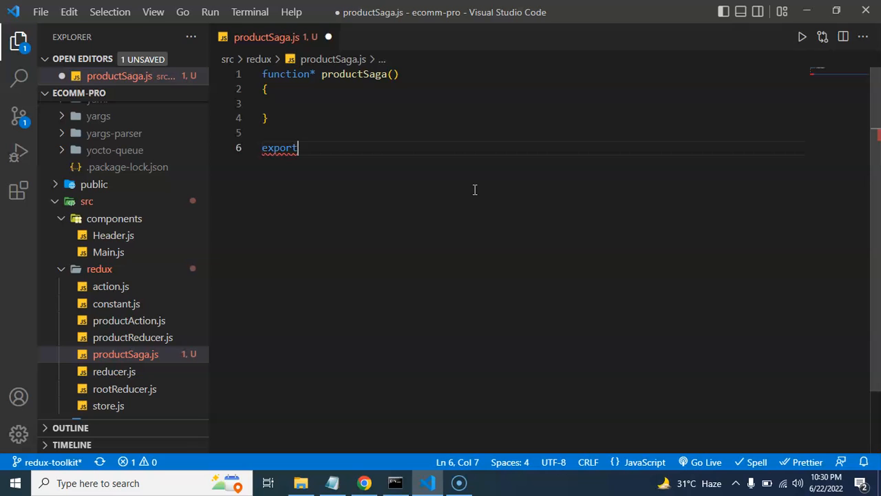
text(default)
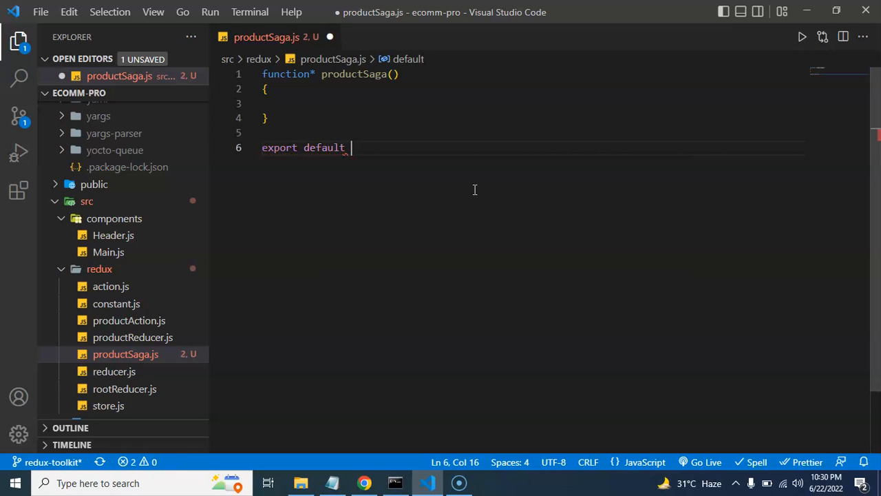
text(produ)
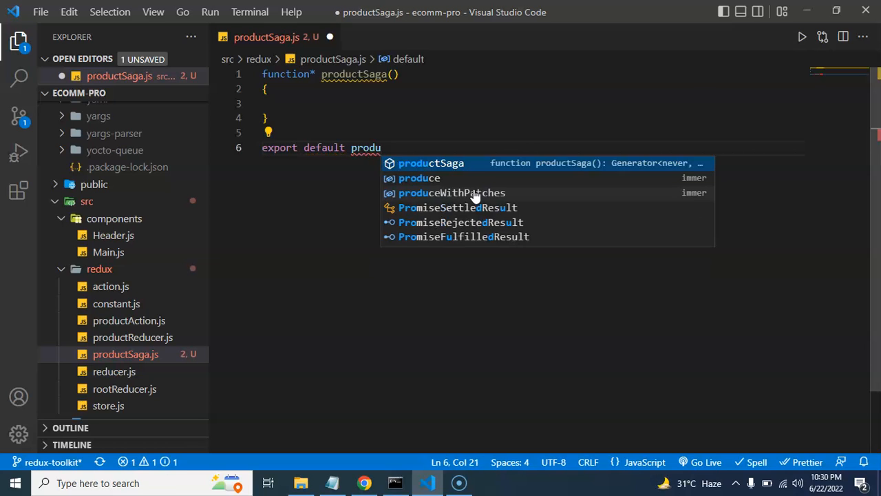
click(431, 162)
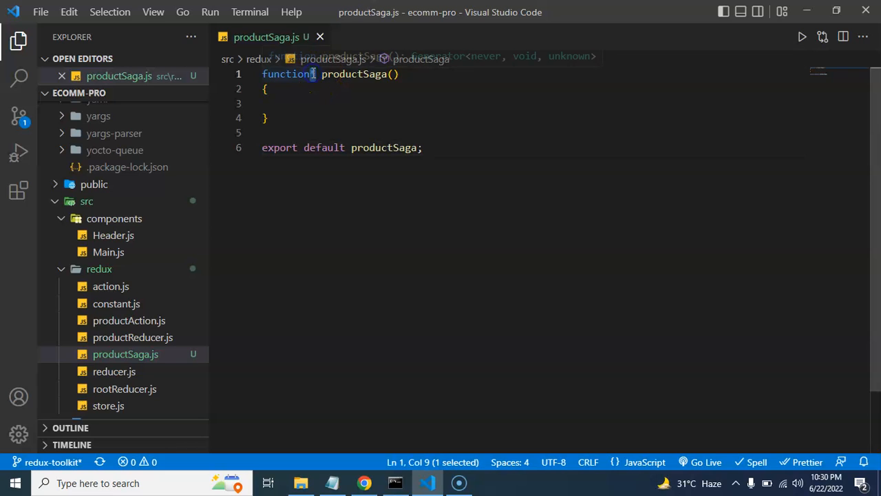
click(314, 102)
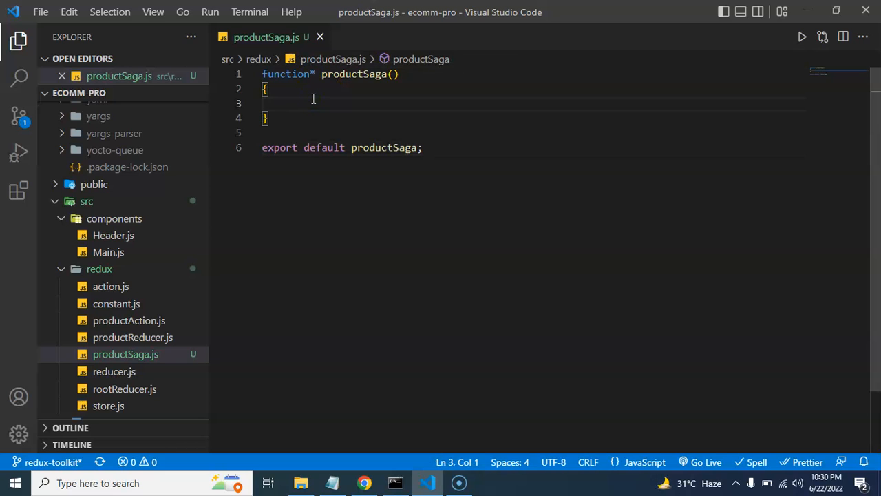
mouse_move(289, 116)
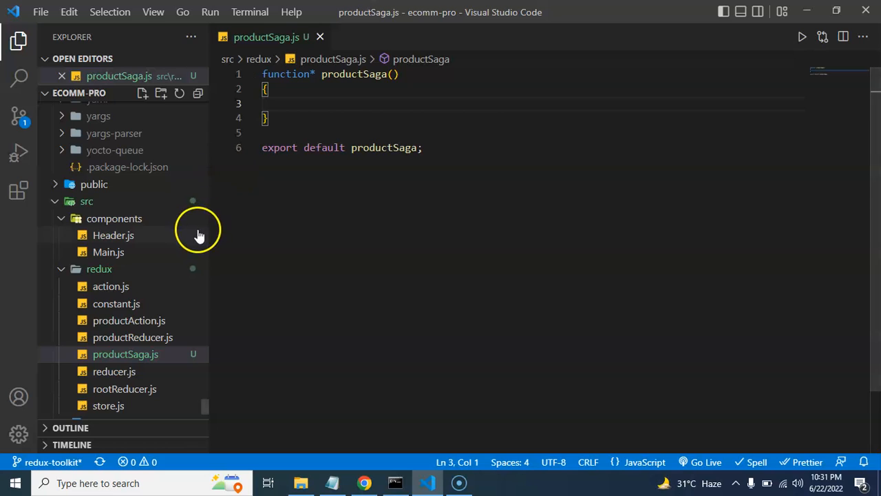
mouse_move(254, 320)
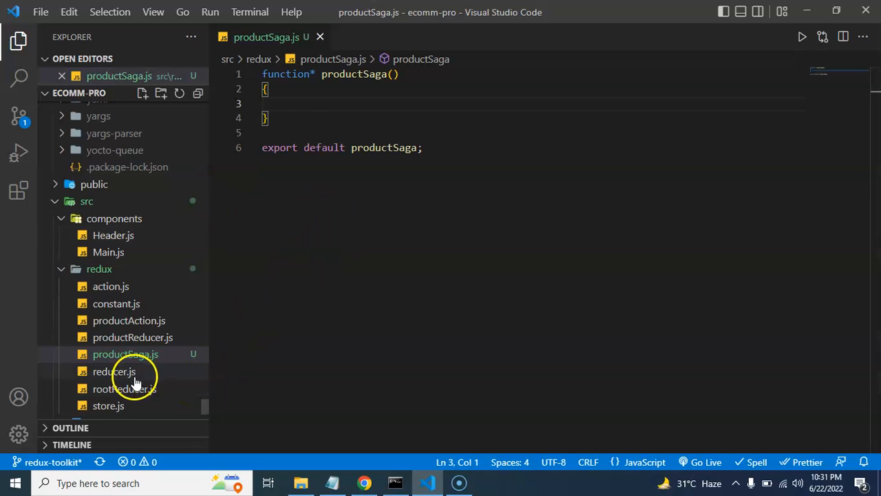
Open store.js and start a new integrated terminal session.
click(108, 405)
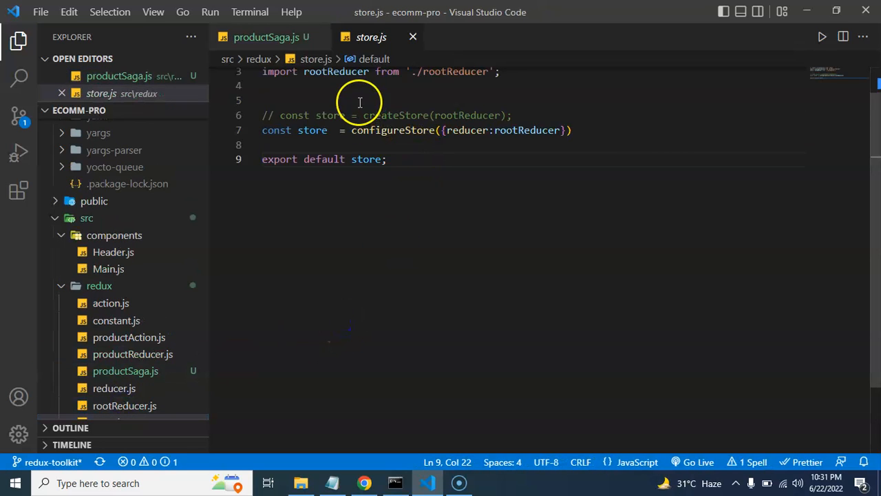
click(249, 11)
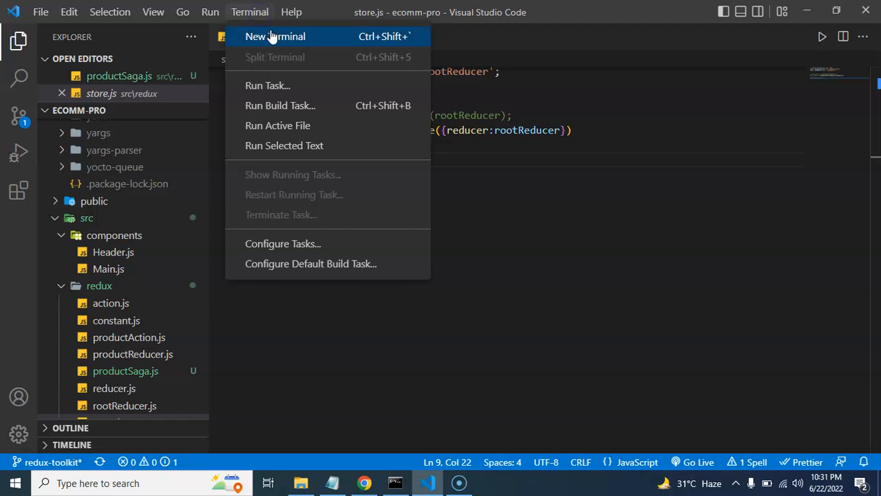
click(274, 36)
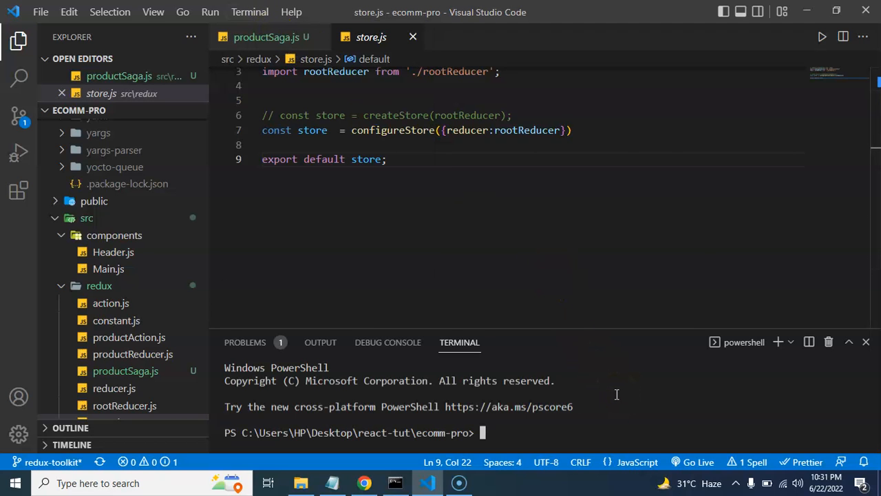
Run npm i redux-saga in the terminal to install the package.
text(npm i)
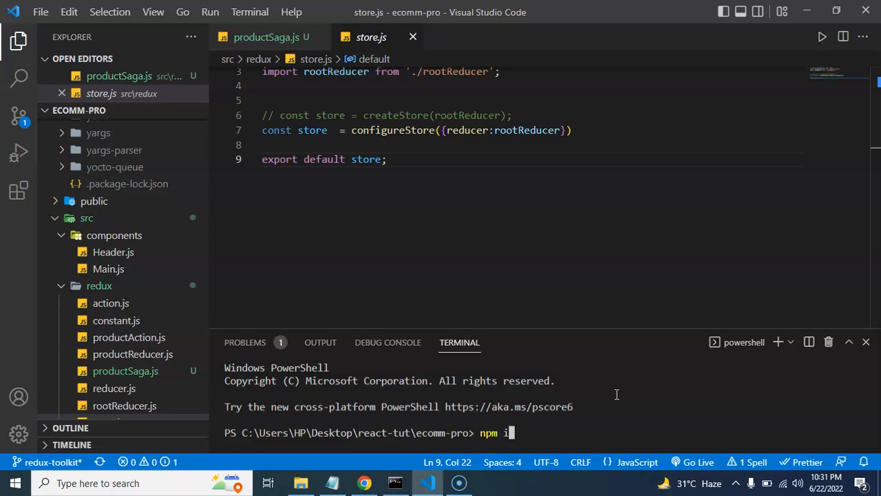
text(re)
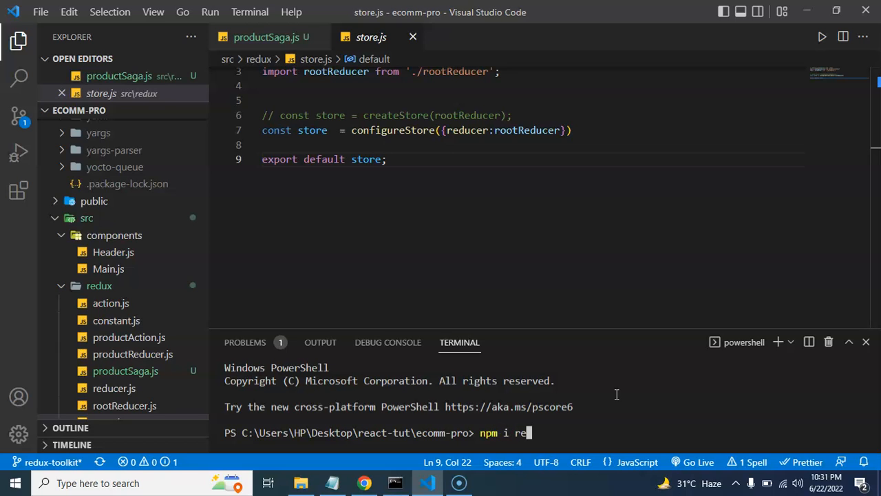
key(Backspace)
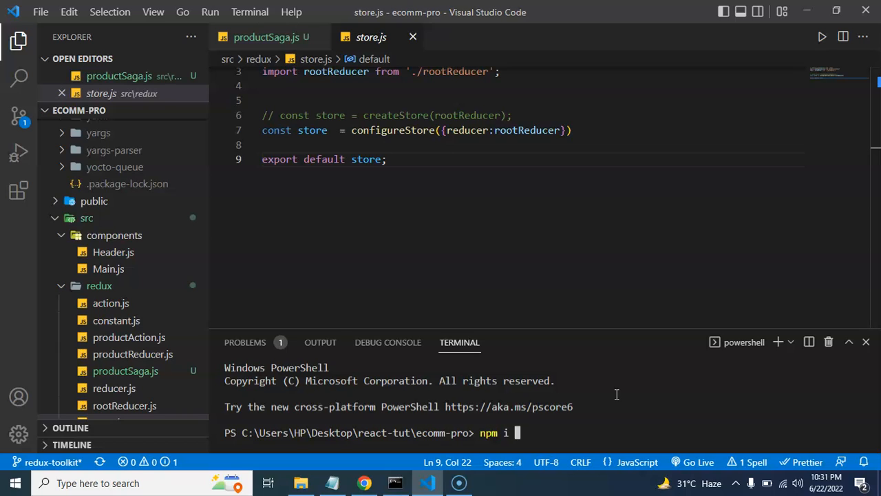
text(re)
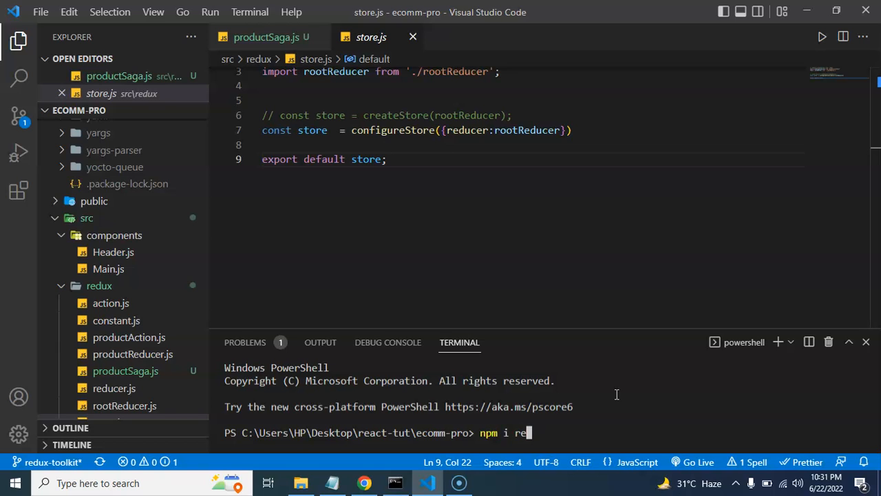
text(dux-saga)
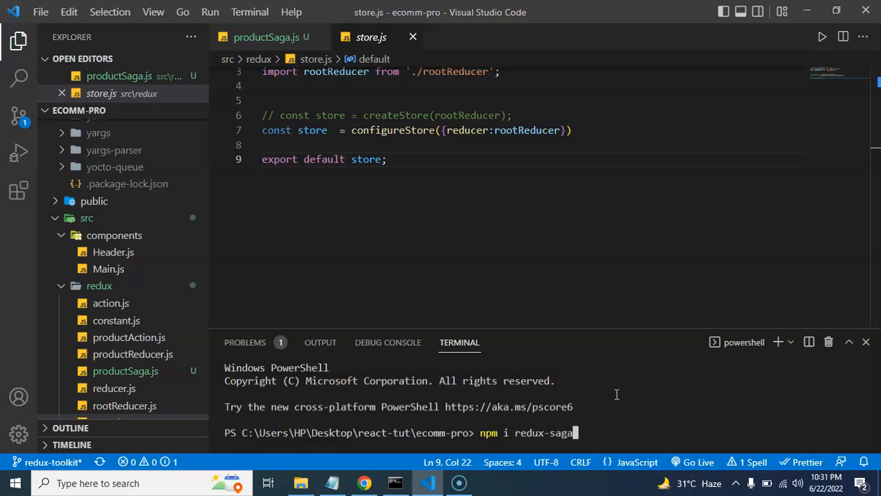
key(Return)
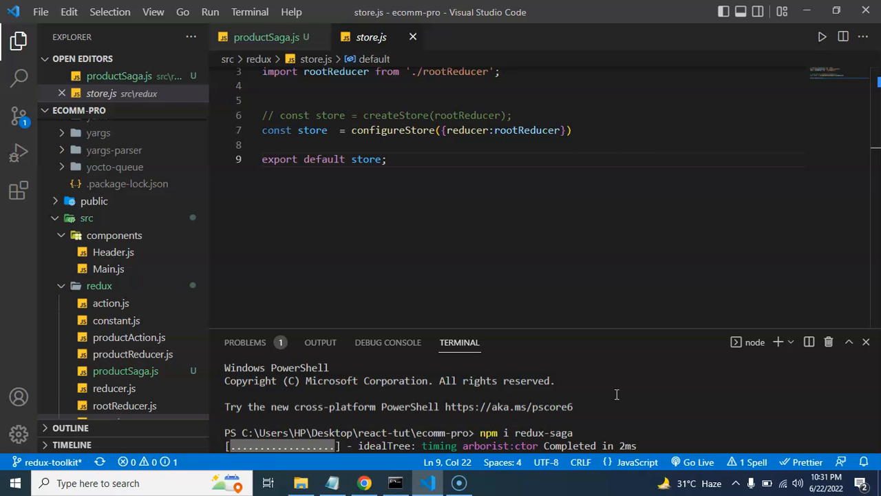
Add import productSaga from './productSaga' below the existing imports in store.js.
click(344, 85)
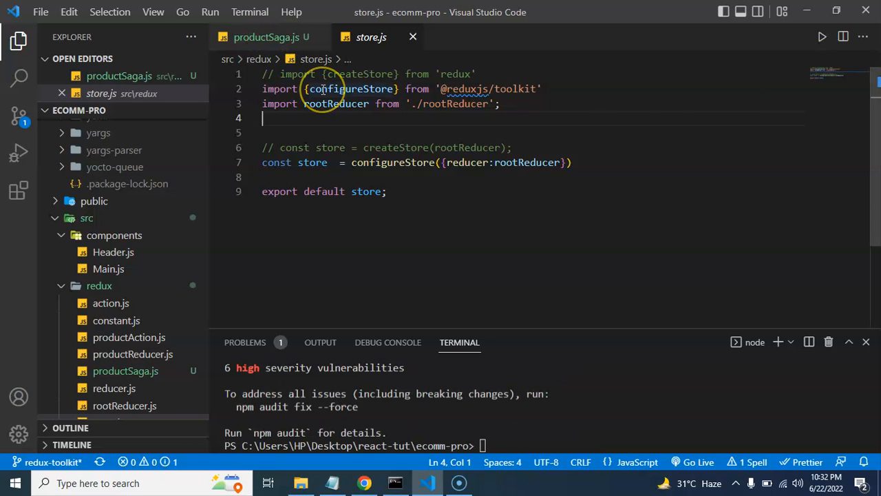
text(impor)
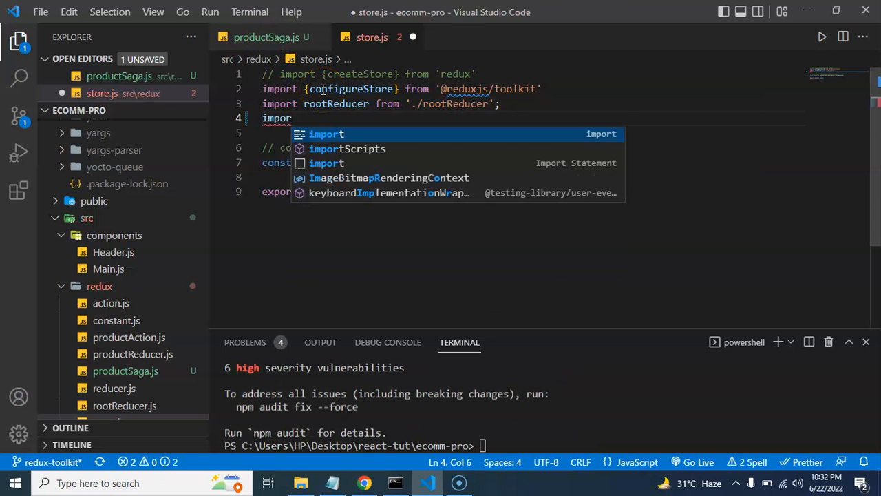
key(Escape)
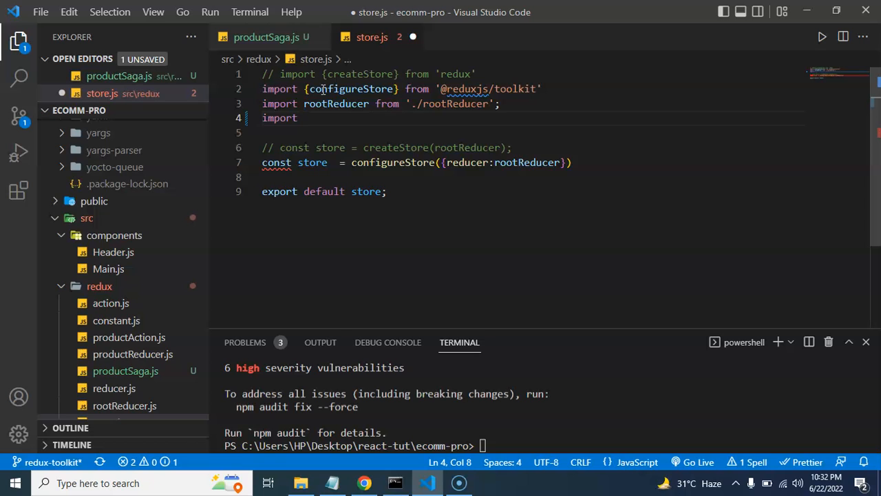
text({} from 'r)
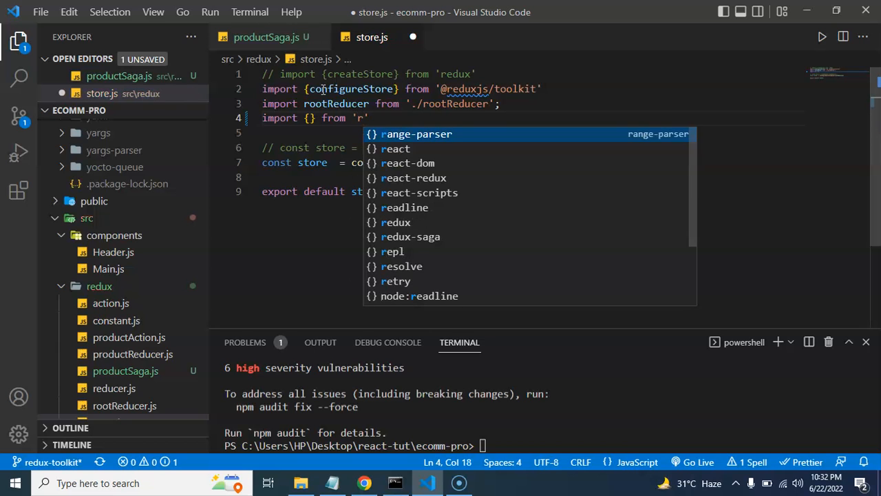
text(e)
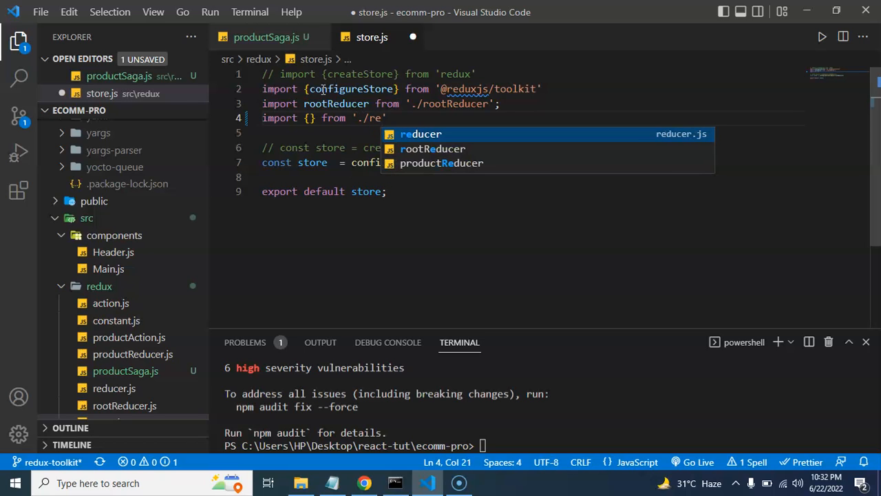
key(BackSpace)
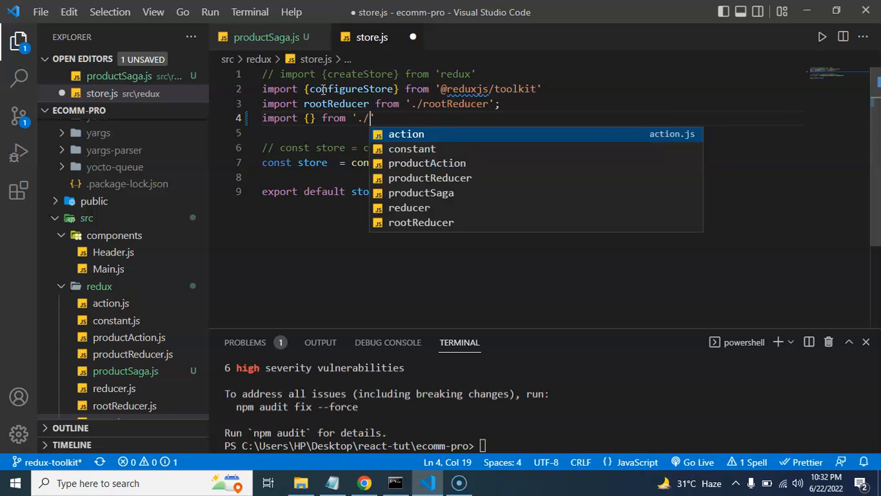
text(productSaga)
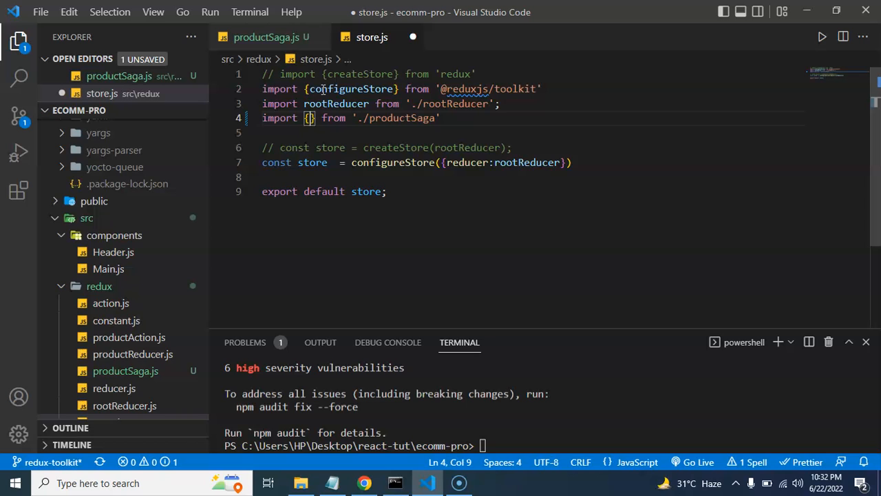
key(Backspace)
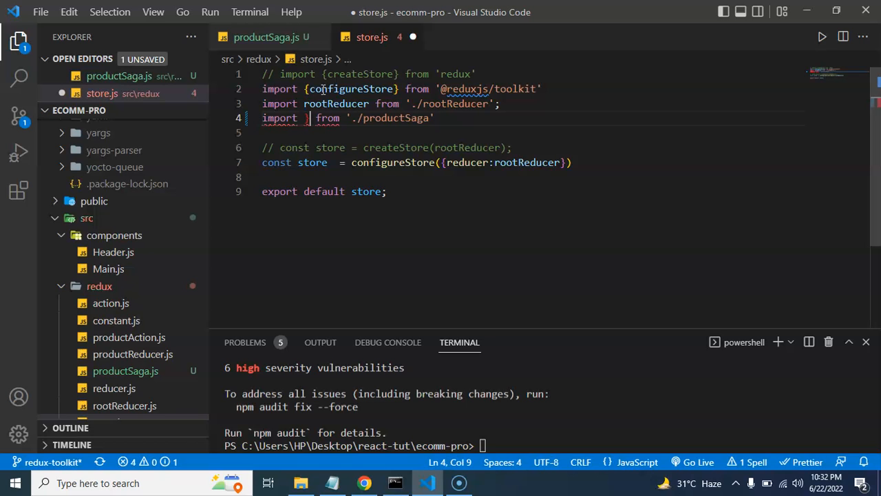
text(productSaga)
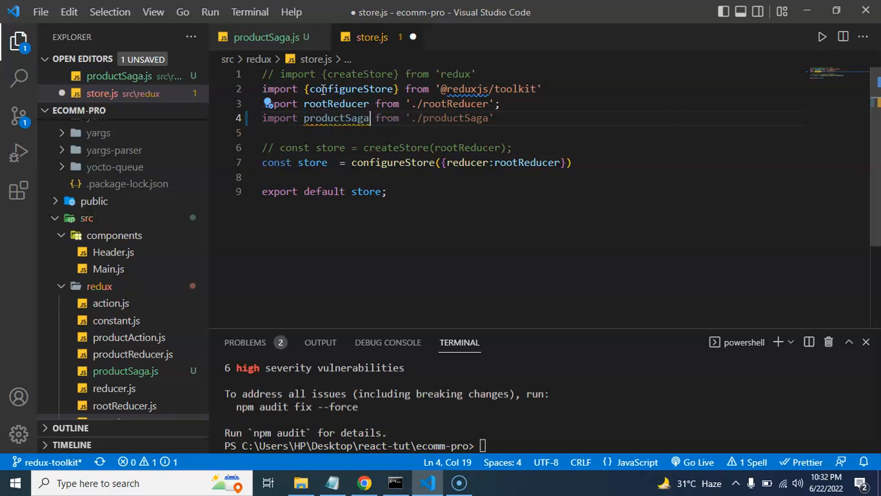
key(ctrl+s)
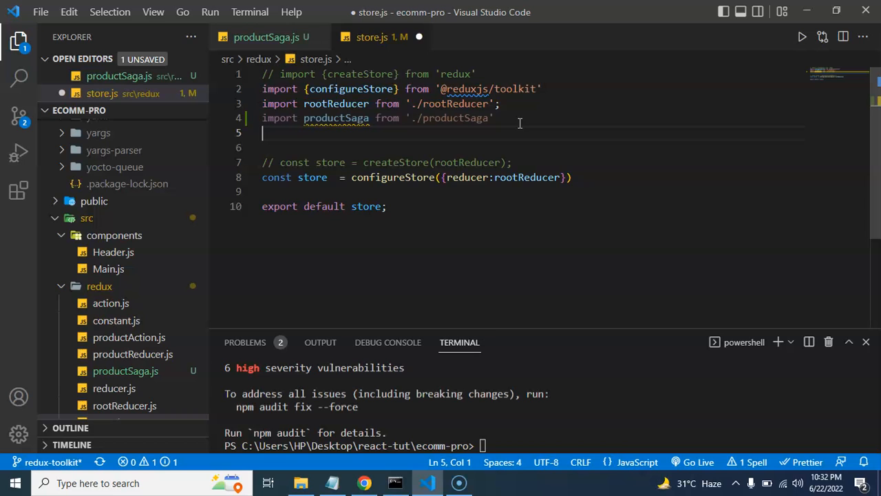
Add import createSagaMiddleware from 'redux-saga' and move to the commented store line.
text(import)
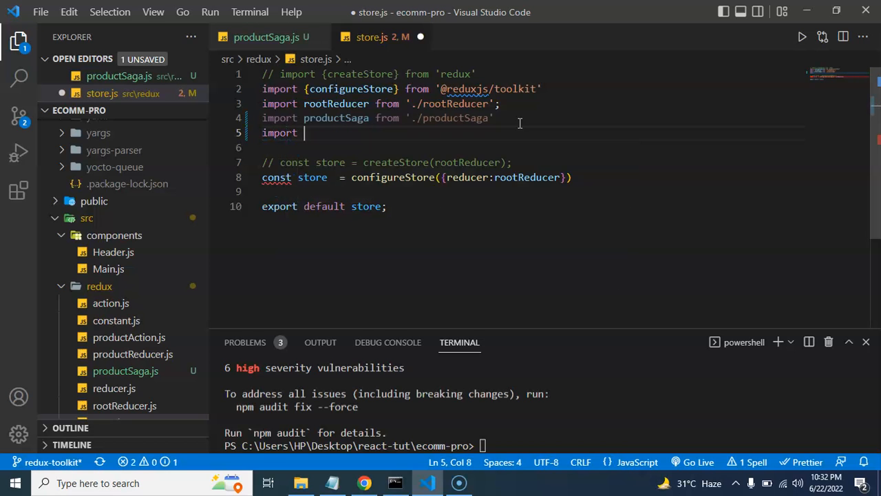
text(createSagaMiddleware from 'redux-saga';)
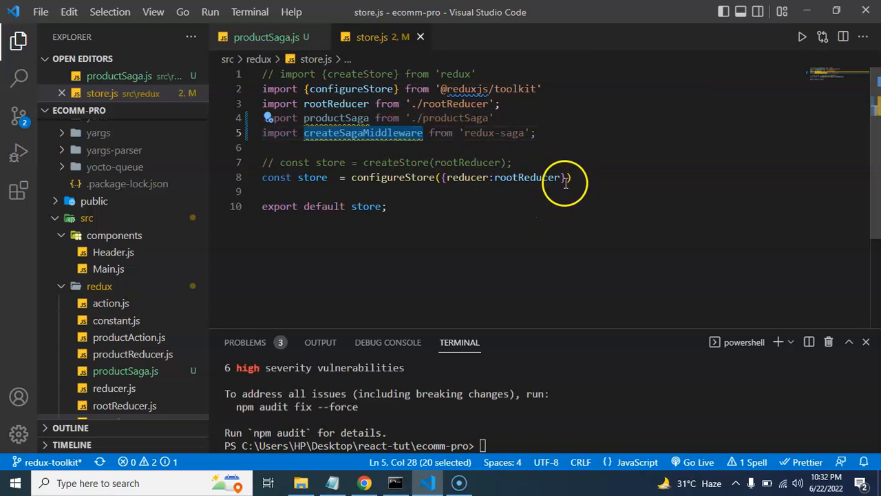
double_click(468, 177)
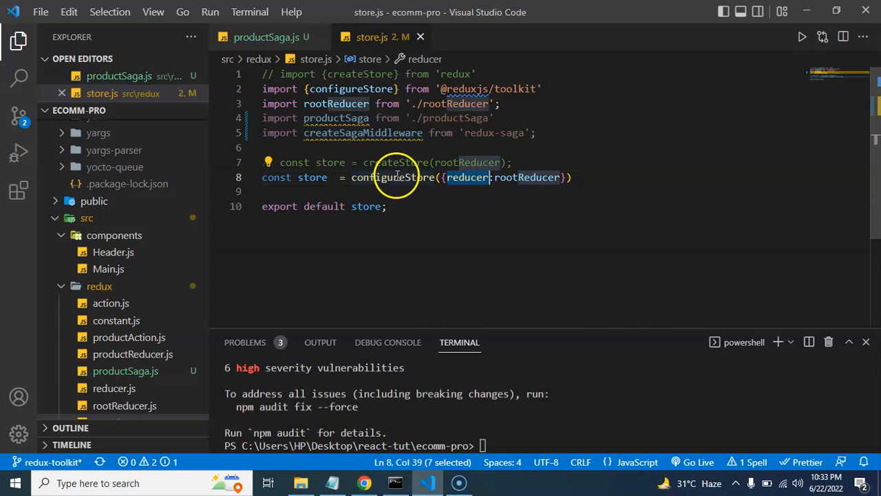
click(512, 163)
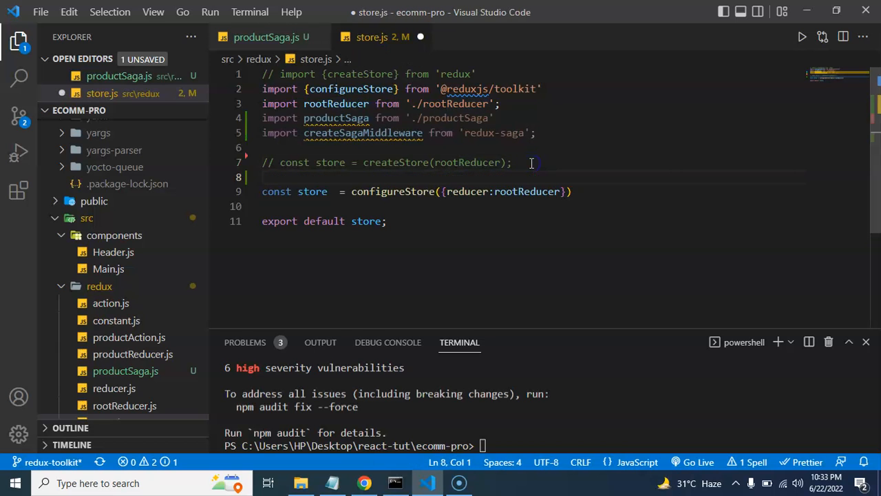
Declare const sagaMiddleware = createSagaMiddleware() in store.js.
text(const)
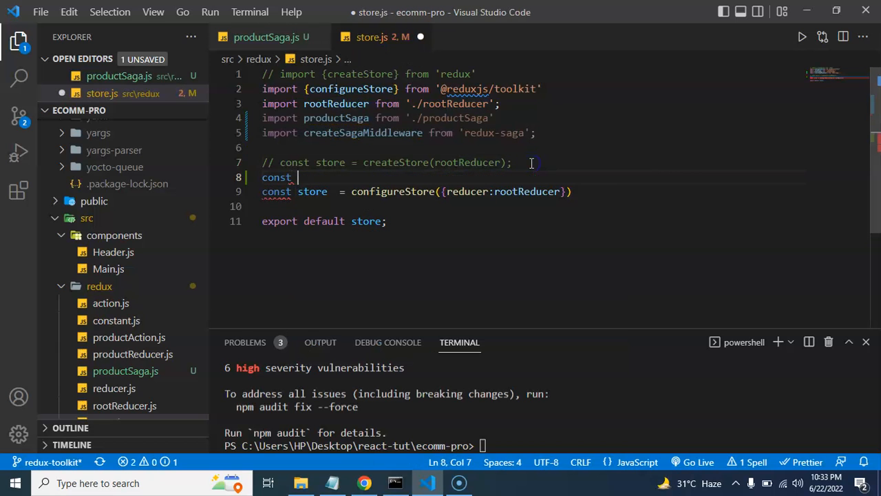
text(crew)
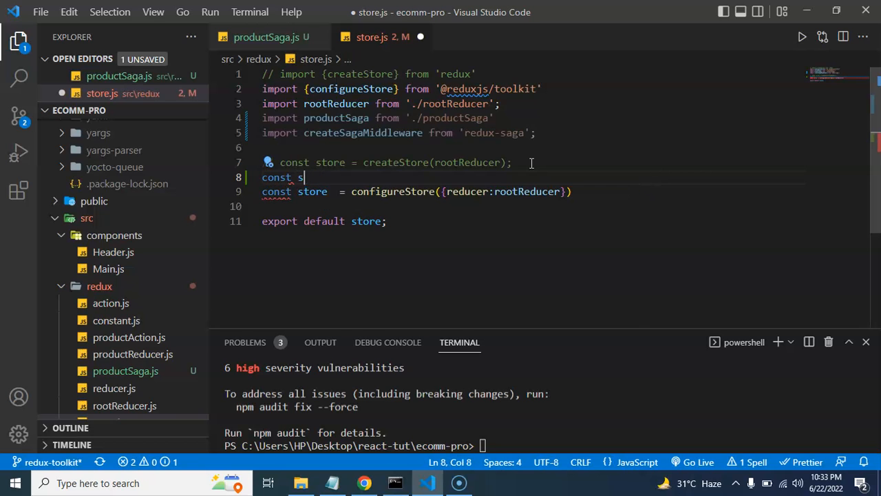
text(agaM)
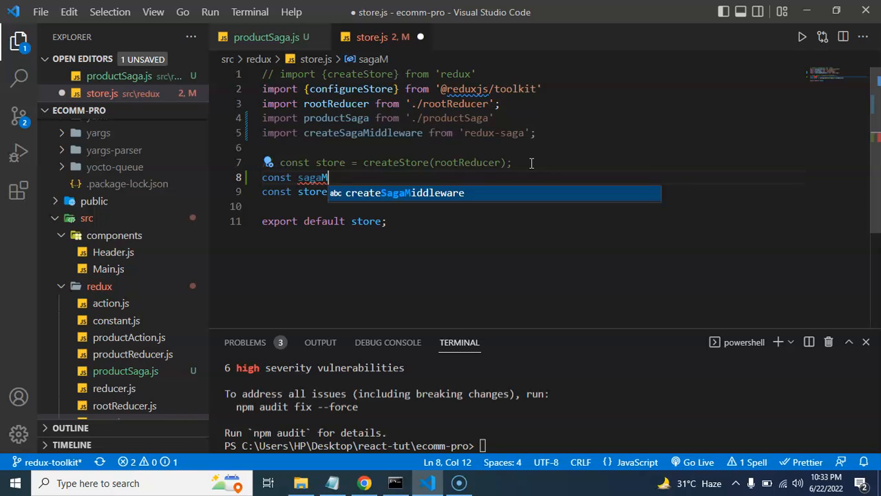
text(iddleware =)
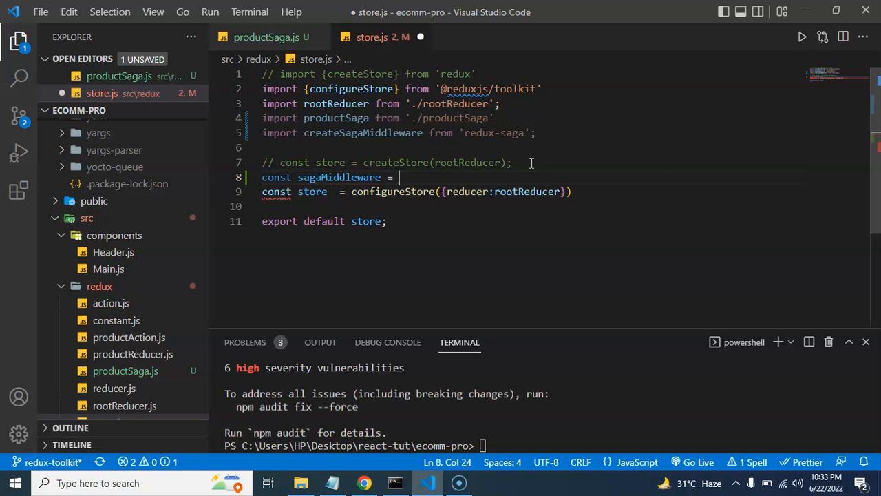
text(saga)
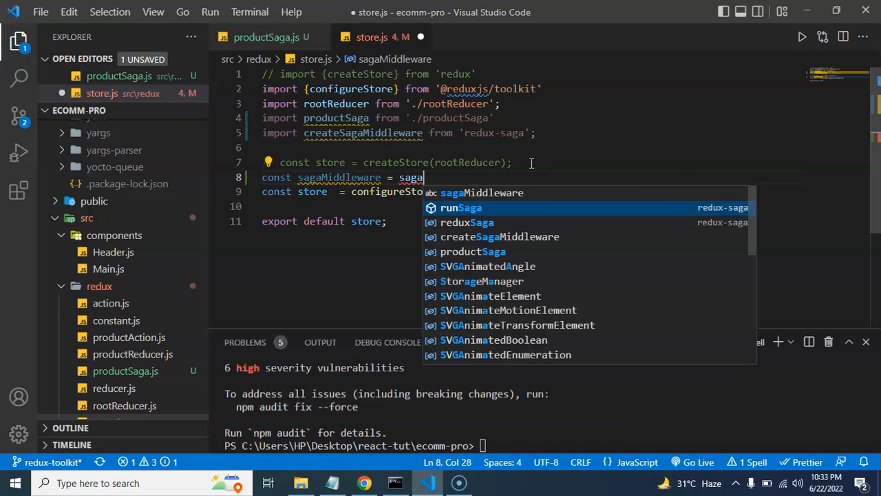
click(500, 237)
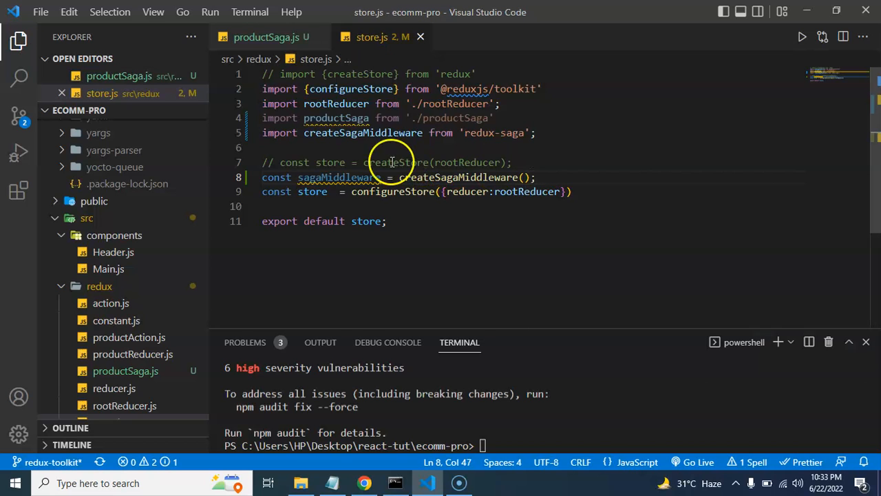
Reformat configureStore options onto separate lines with reducer: rootReducer and middleware: sagaMiddleware, and save.
double_click(338, 176)
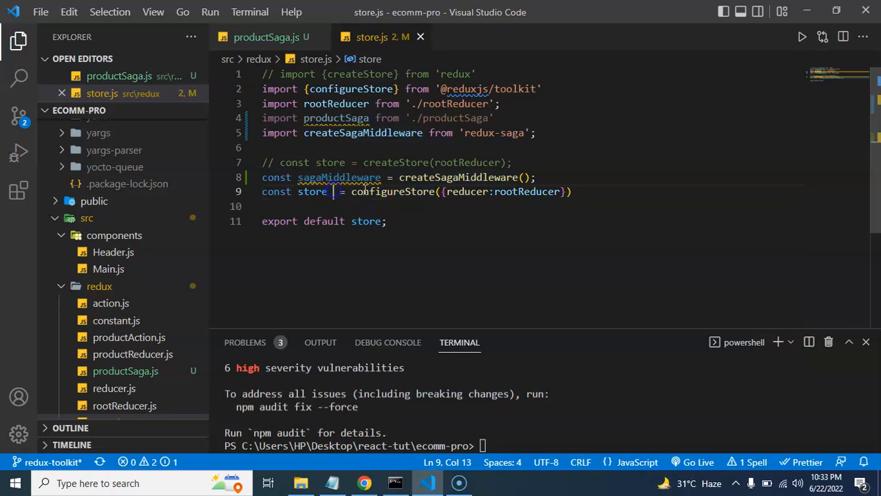
click(446, 191)
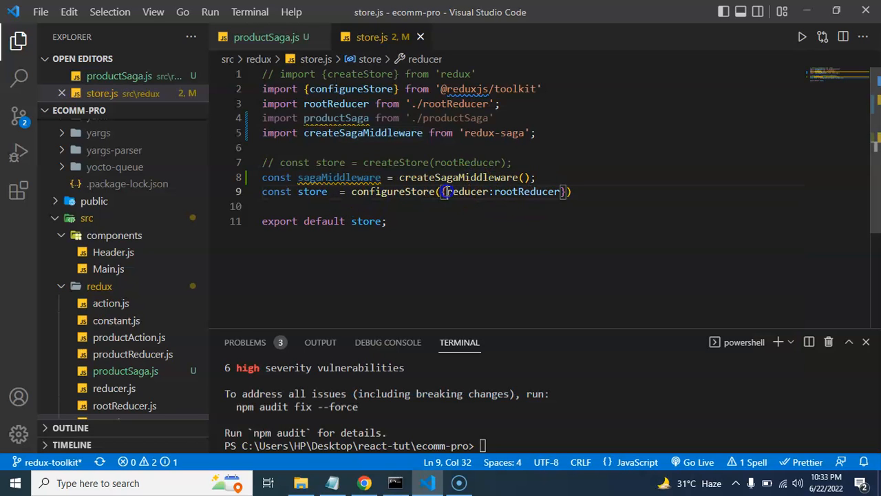
text(,)
key(Enter)
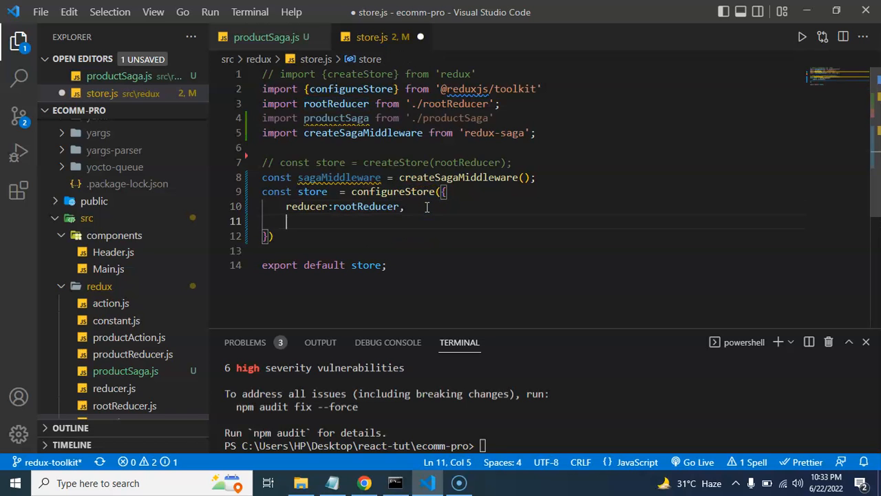
text(middleware)
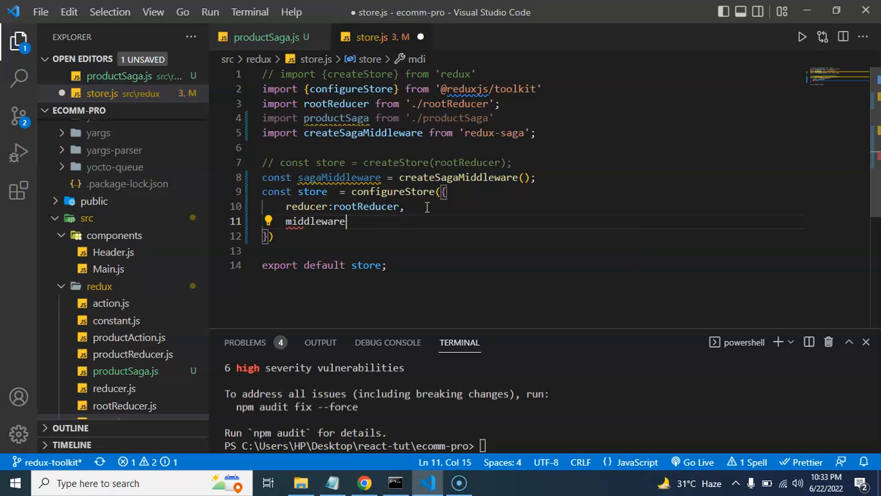
text(: sagaMiddleware)
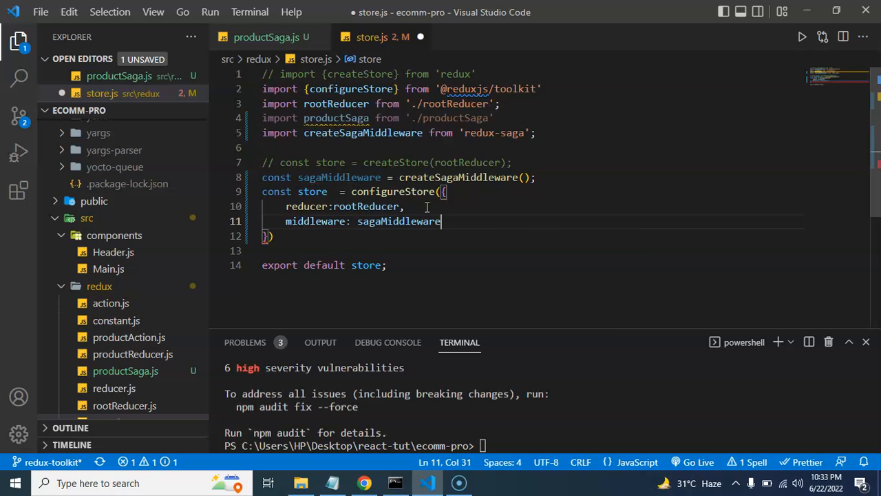
key(ctrl+s)
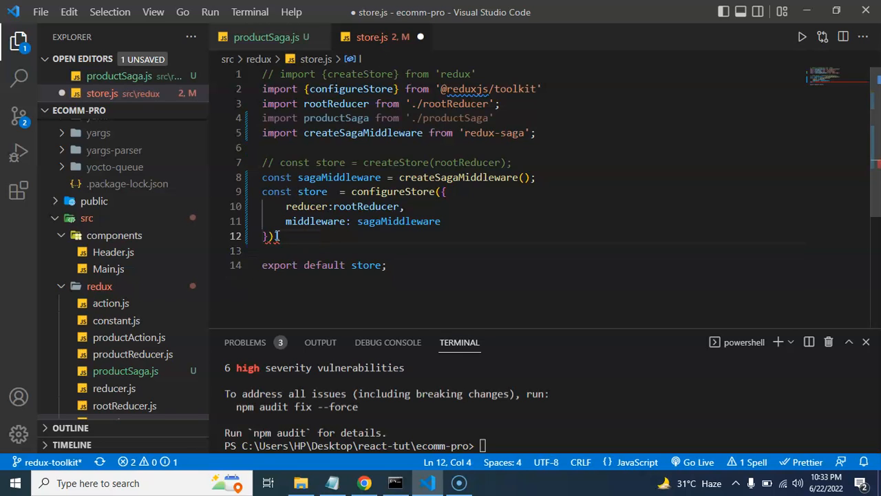
key(Enter)
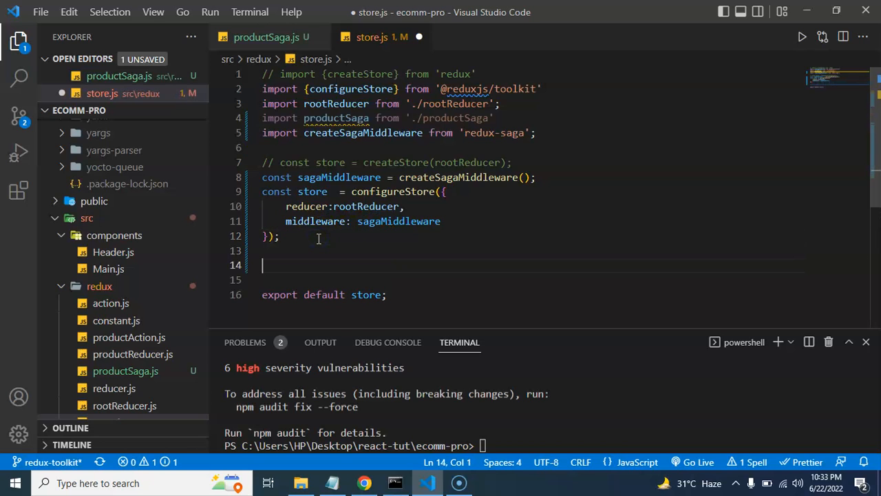
Add sagaMiddleware.run(productSaga) after configureStore, save store.js, and return to the slides.
text(stor)
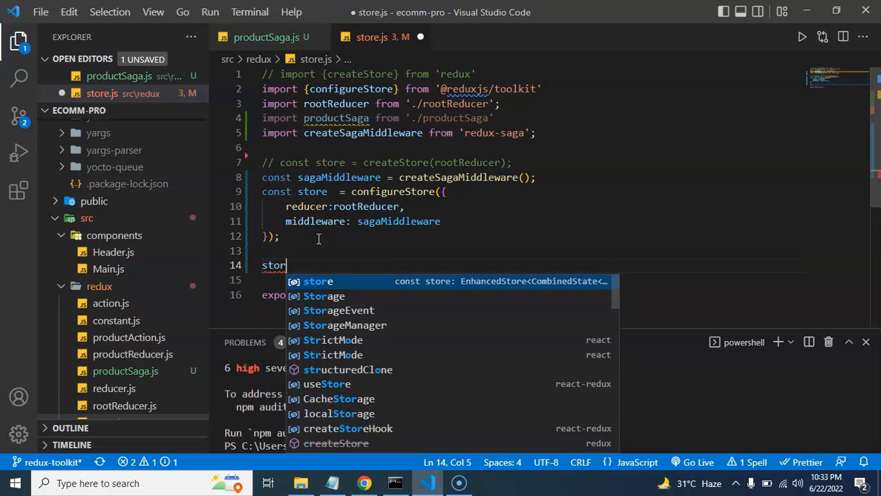
text(e.)
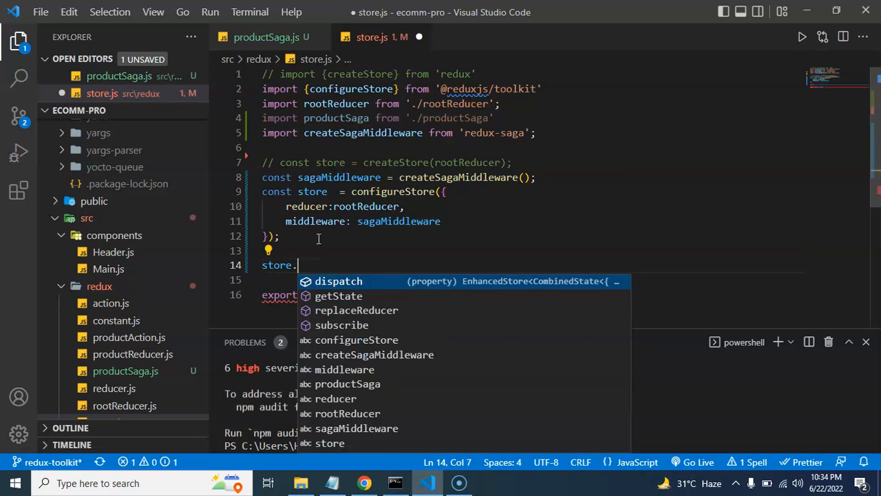
text(sagaMiddlewa)
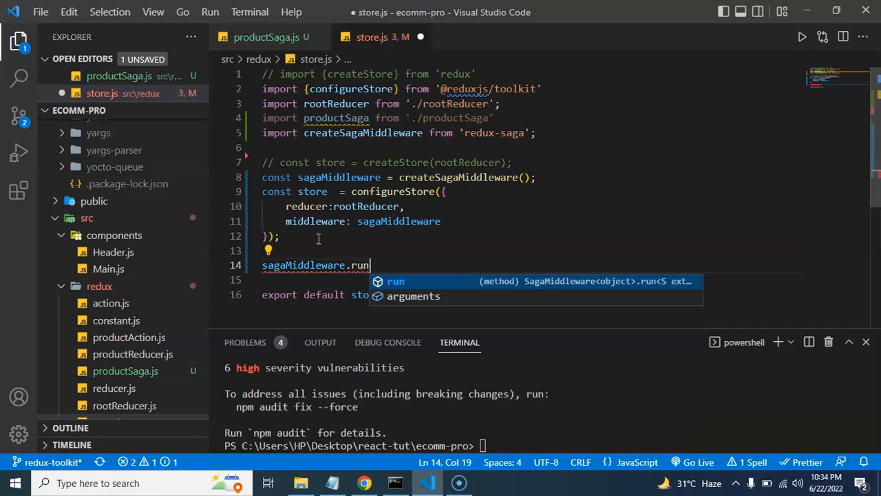
click(396, 281)
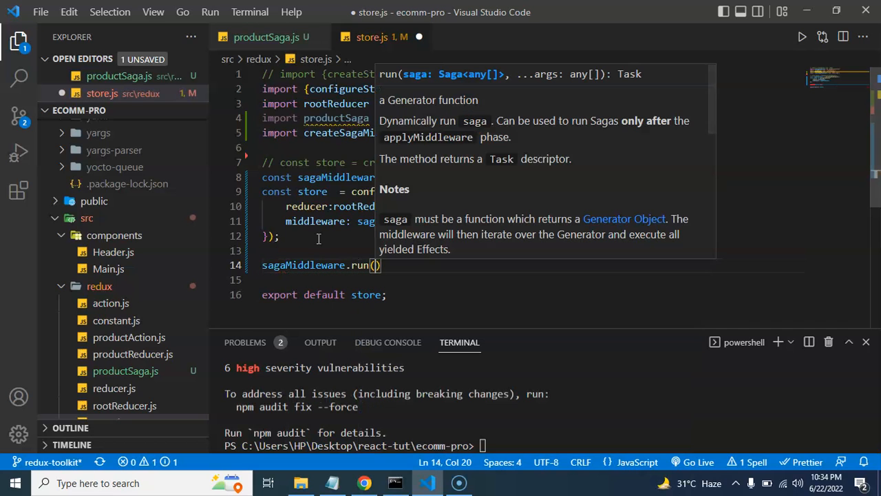
text(productSaga)
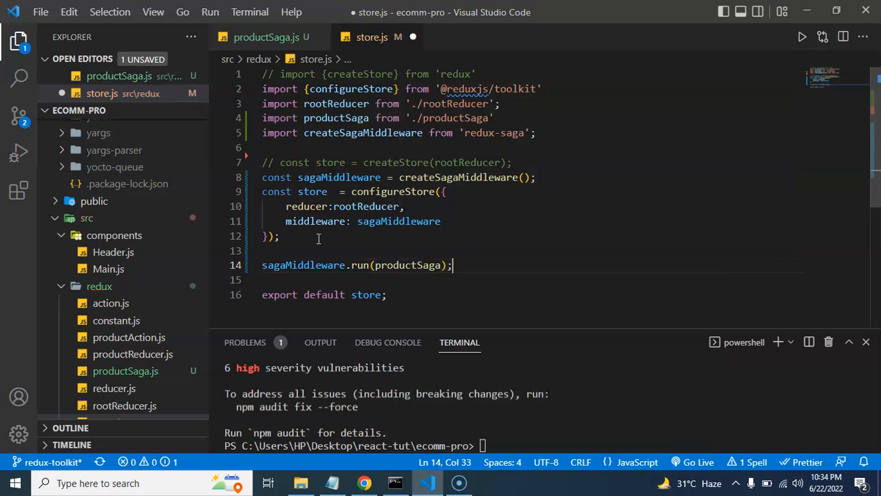
key(ctrl+s)
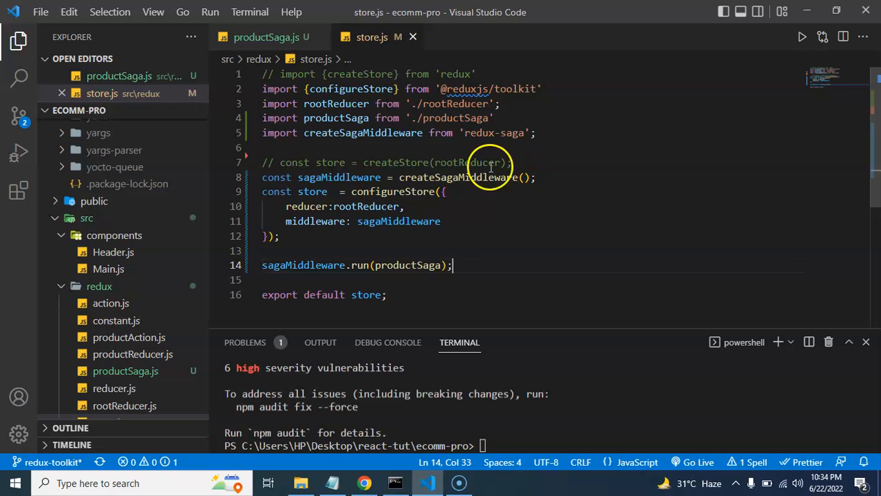
click(363, 482)
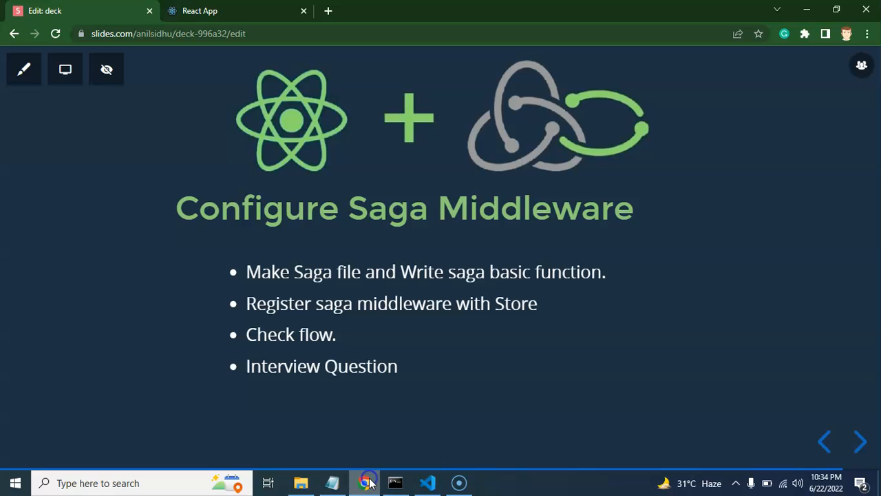
click(234, 11)
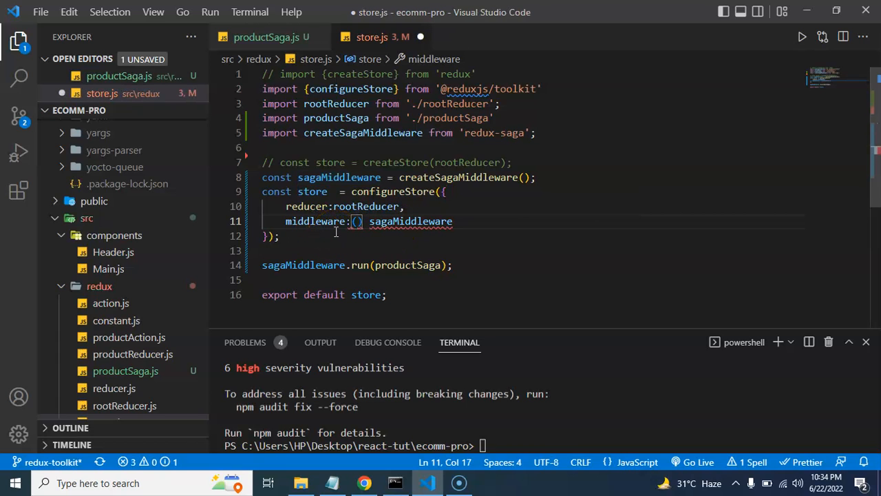
Change middleware to ()=>[sagaMiddleware] and switch to the running React app.
text(=>[)
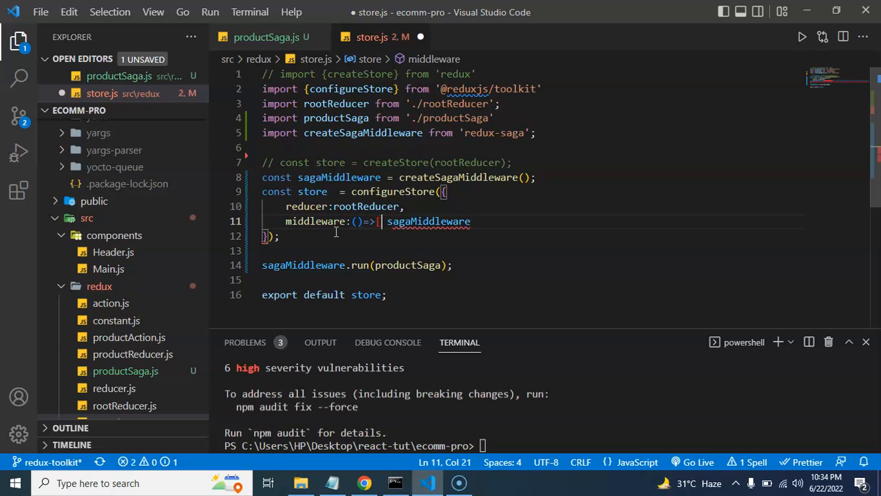
double_click(421, 221)
text(])
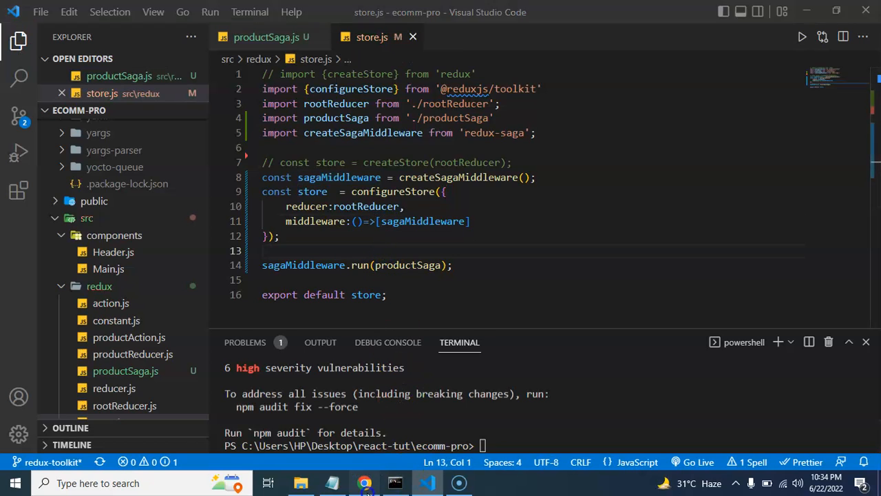
click(364, 482)
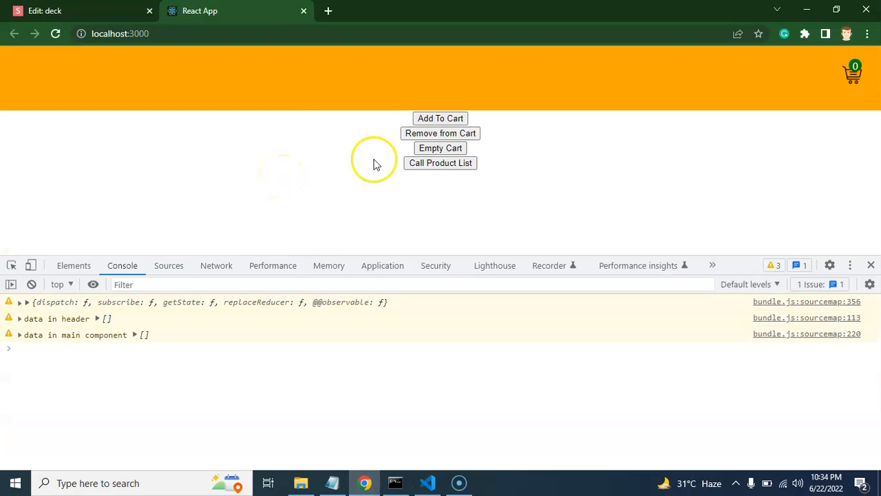
Clear the console, glance at productSaga.js, and return to the React app.
click(30, 284)
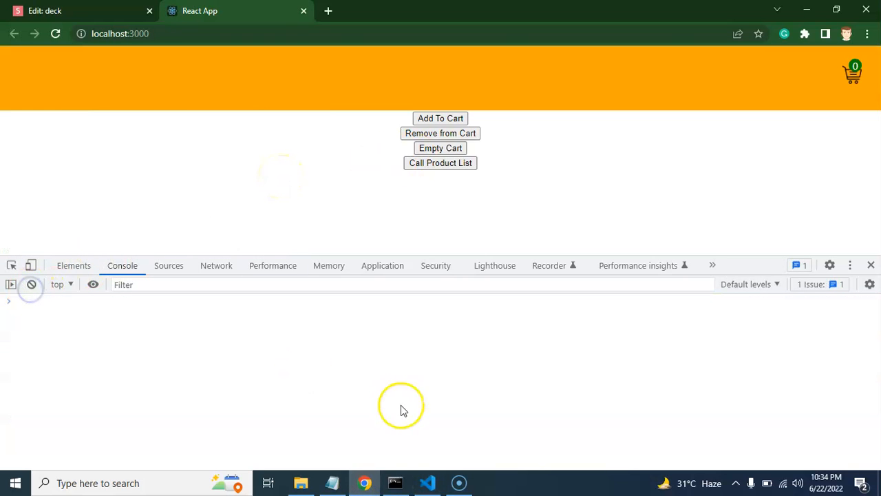
click(426, 482)
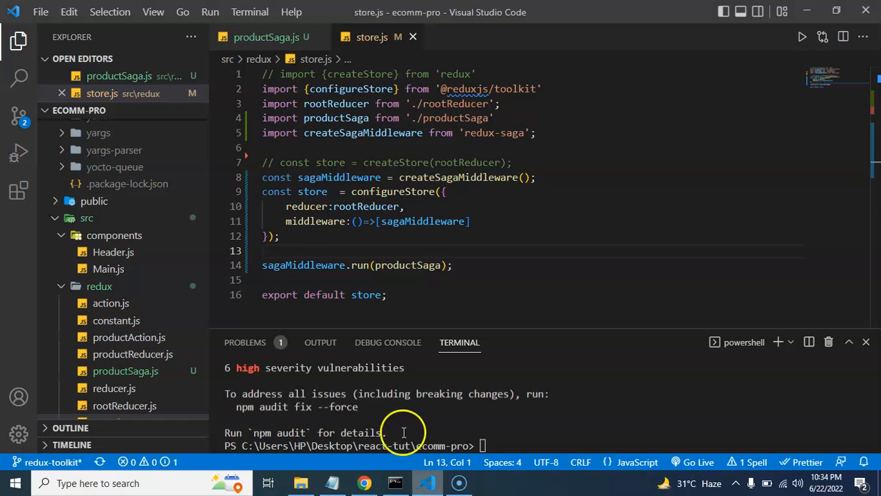
click(267, 36)
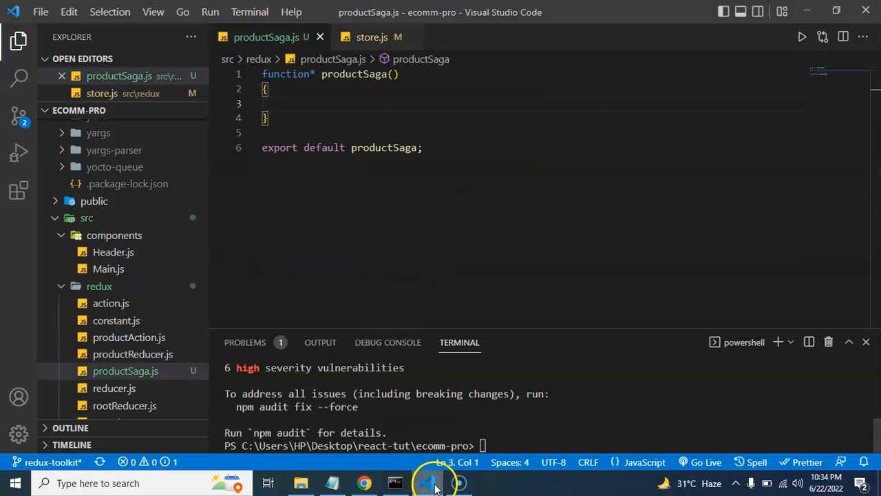
click(363, 481)
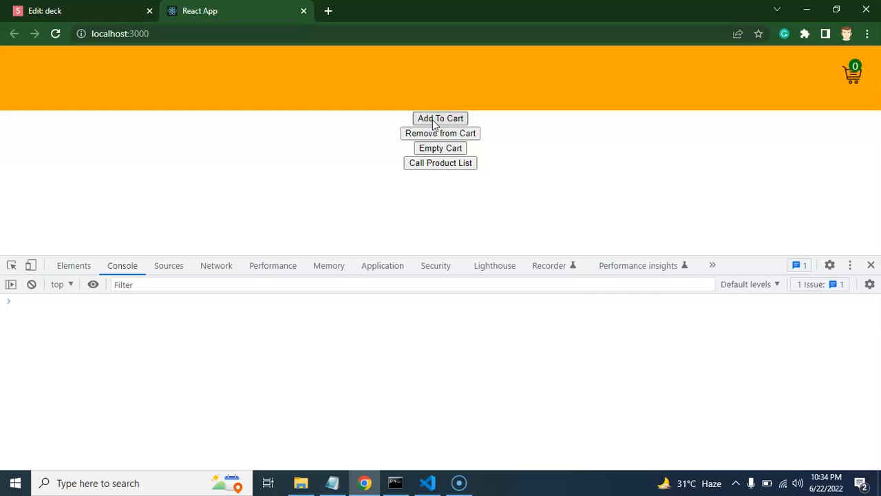
Exercise Add To Cart, Remove from Cart and Empty Cart, clearing the console between tests.
click(441, 118)
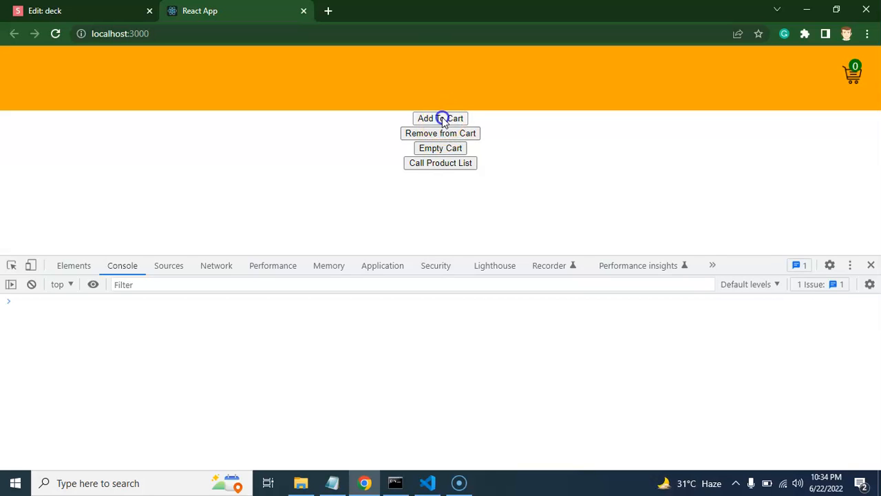
click(440, 149)
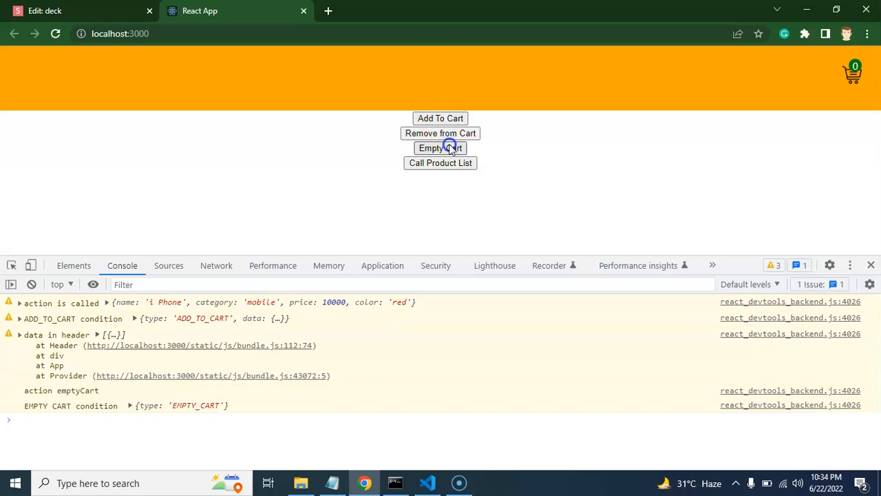
click(441, 119)
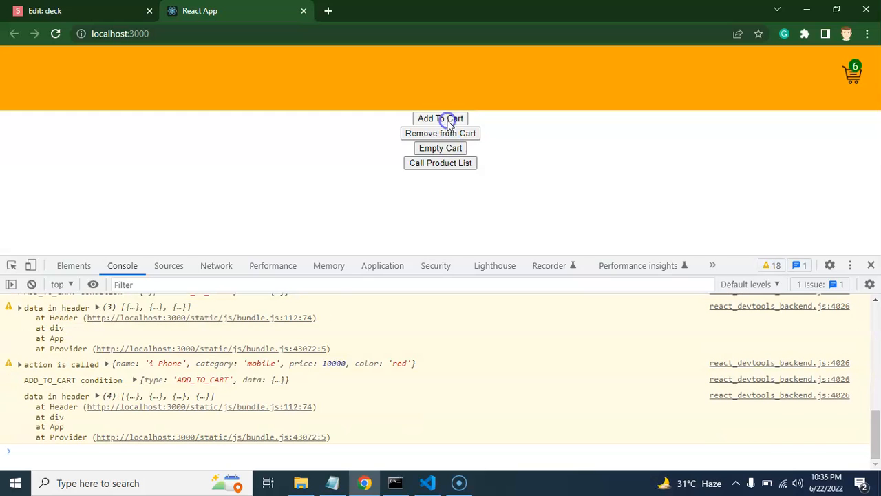
click(440, 118)
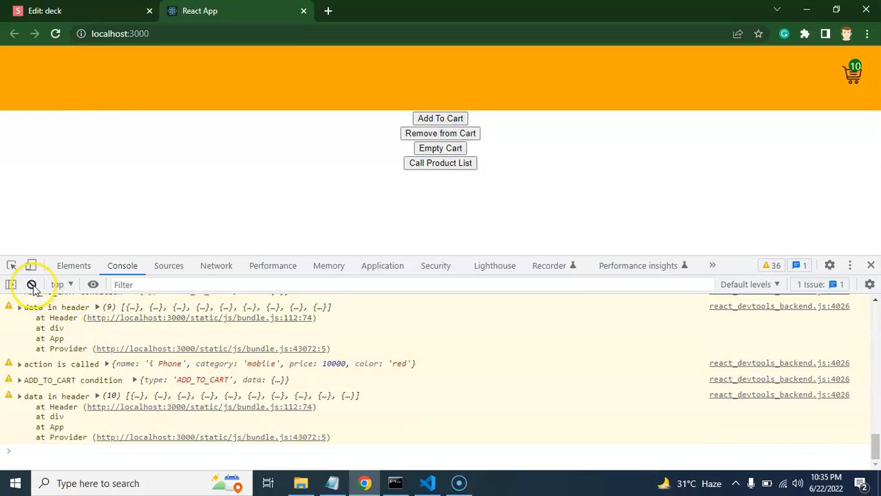
click(32, 283)
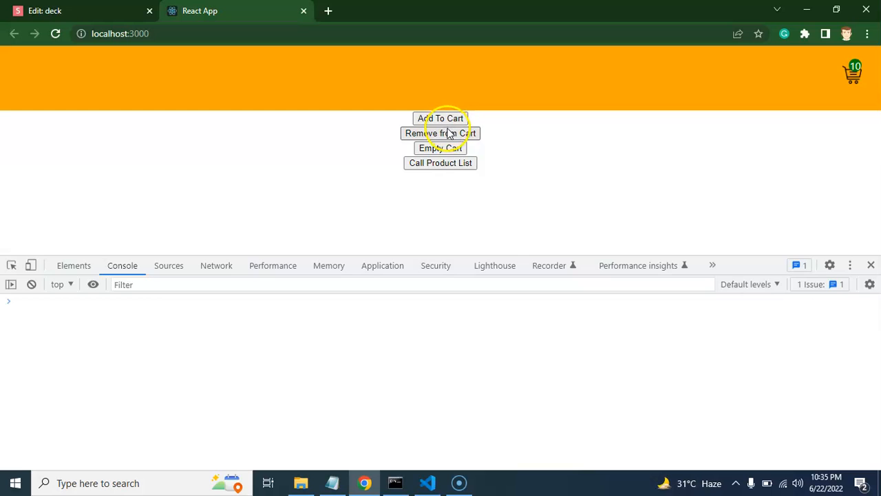
click(440, 132)
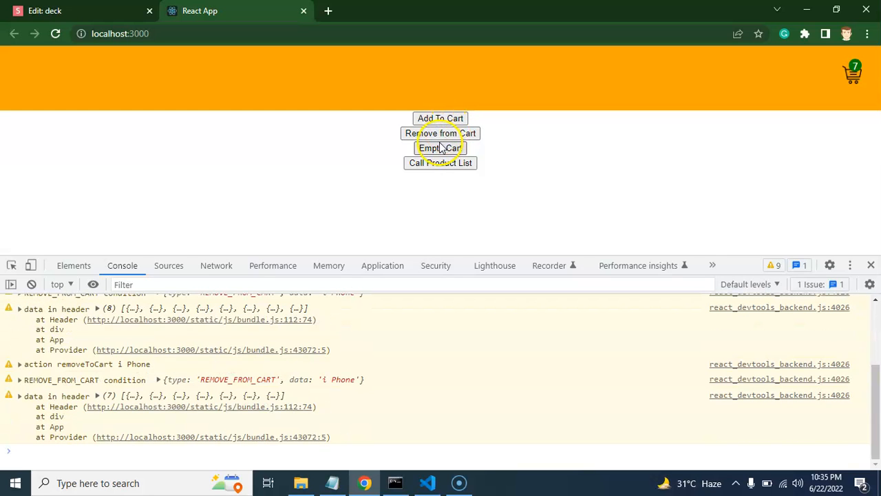
click(441, 147)
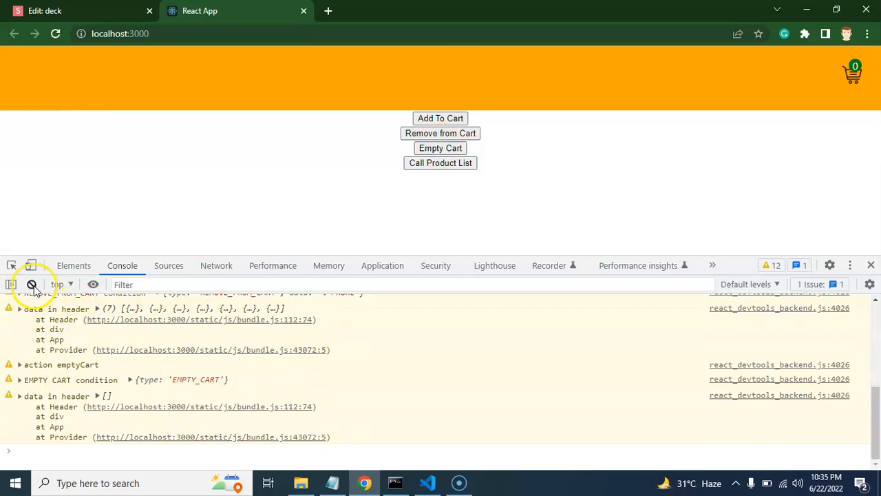
click(30, 284)
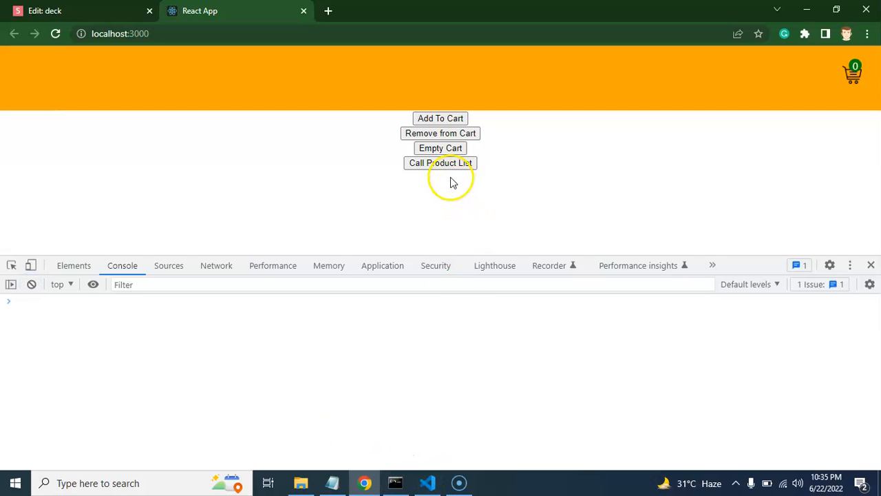
click(426, 482)
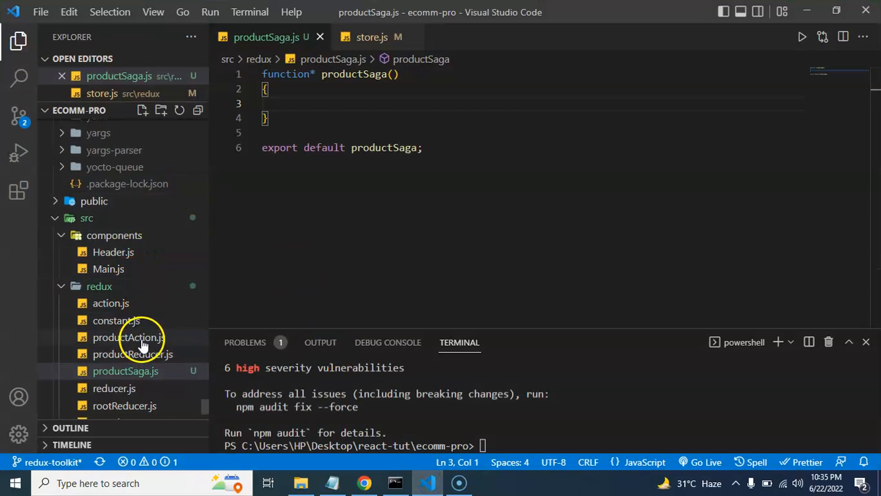
click(127, 338)
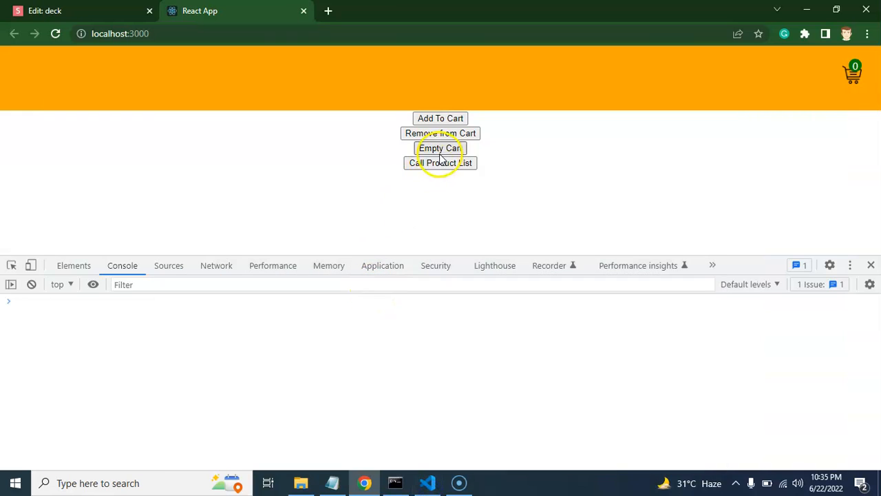
Call Product List to see the plain-objects error, check productAction.js, and advance to the Need Support slide.
click(441, 162)
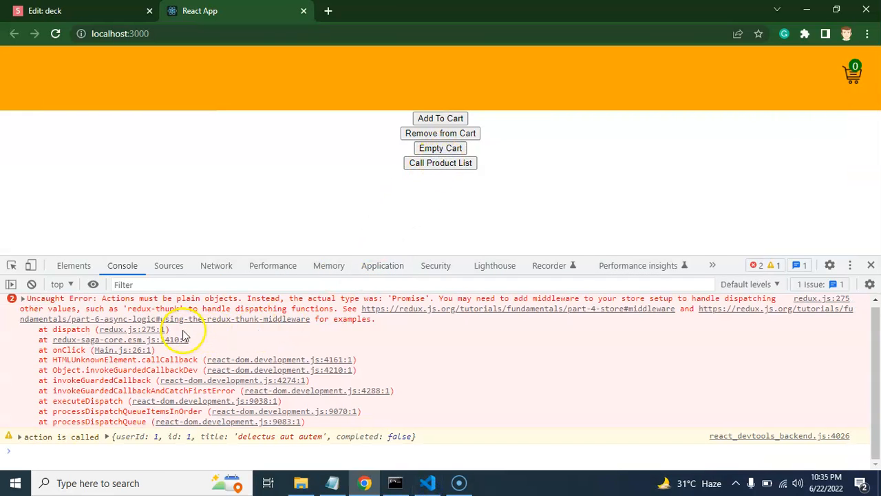
click(427, 482)
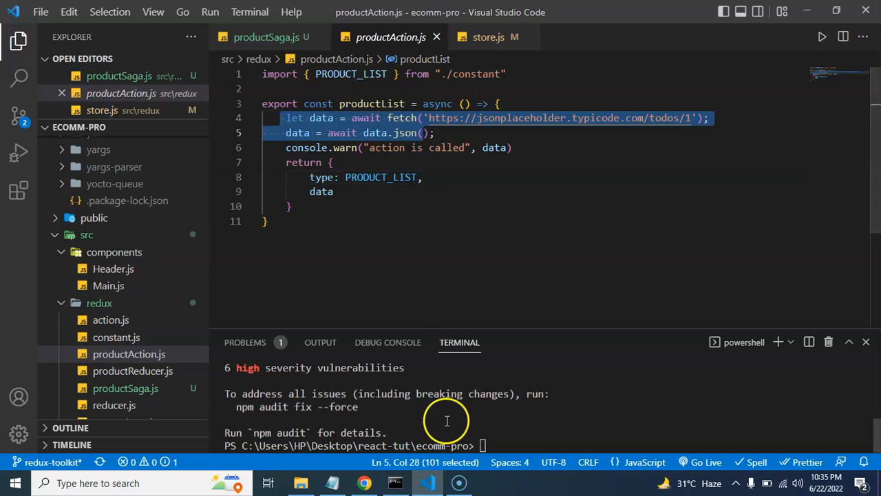
click(364, 481)
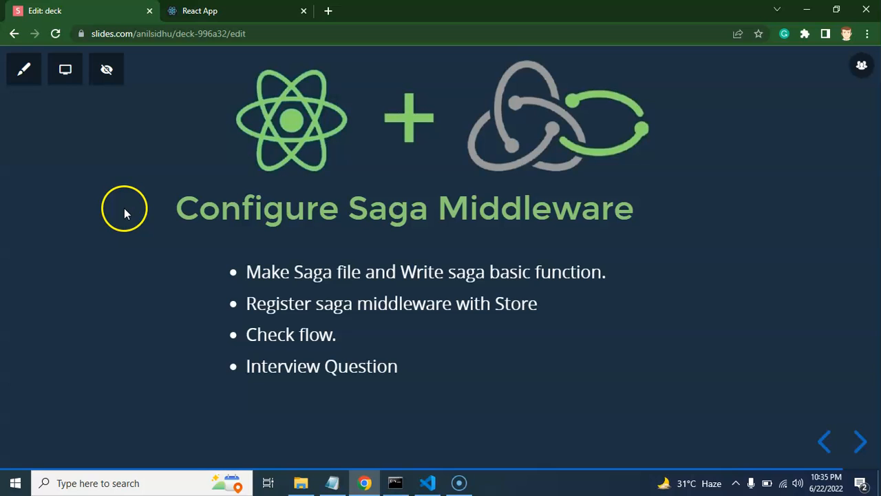
click(859, 441)
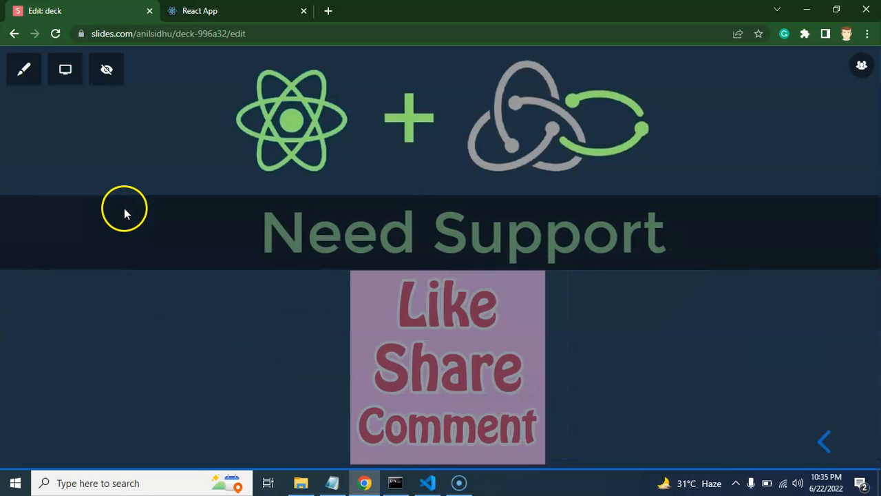